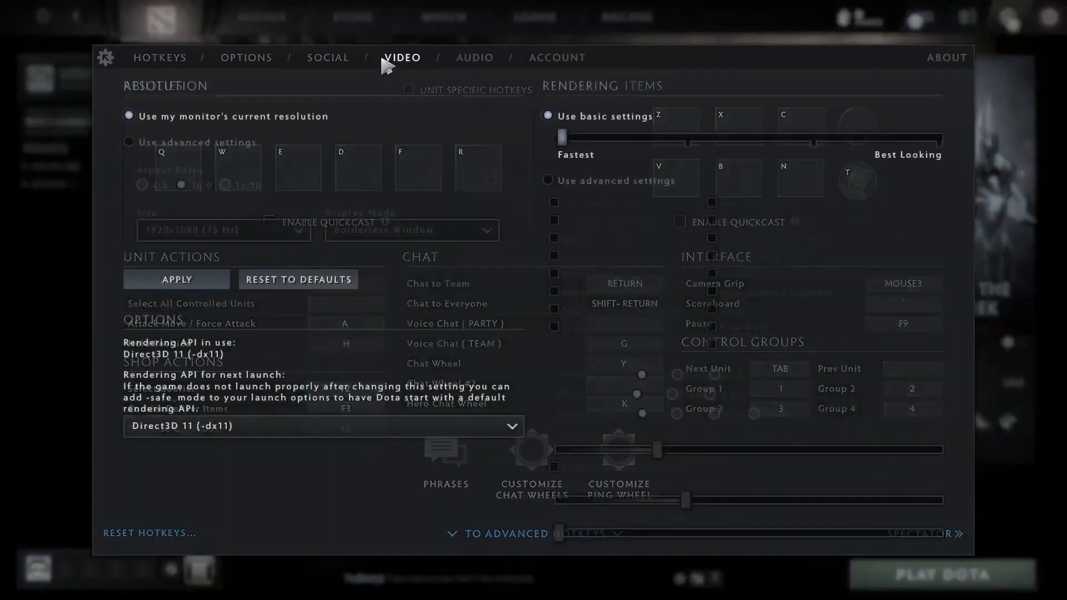
Apply a custom 1920x1080 16:9 borderless-window resolution with rendering at Fastest.
left_click(402, 56)
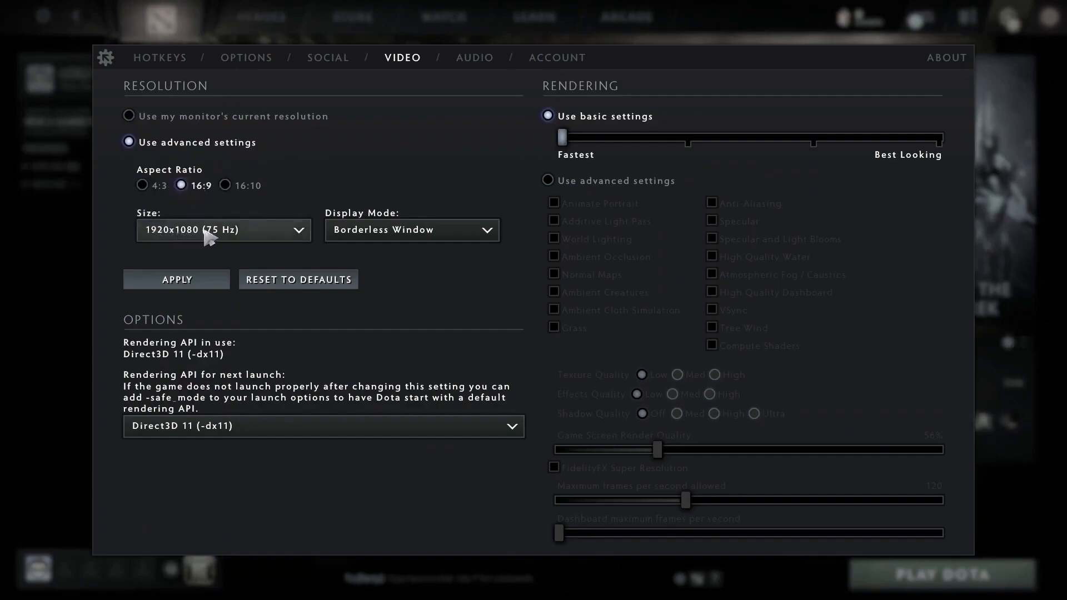
mouse_move(265, 238)
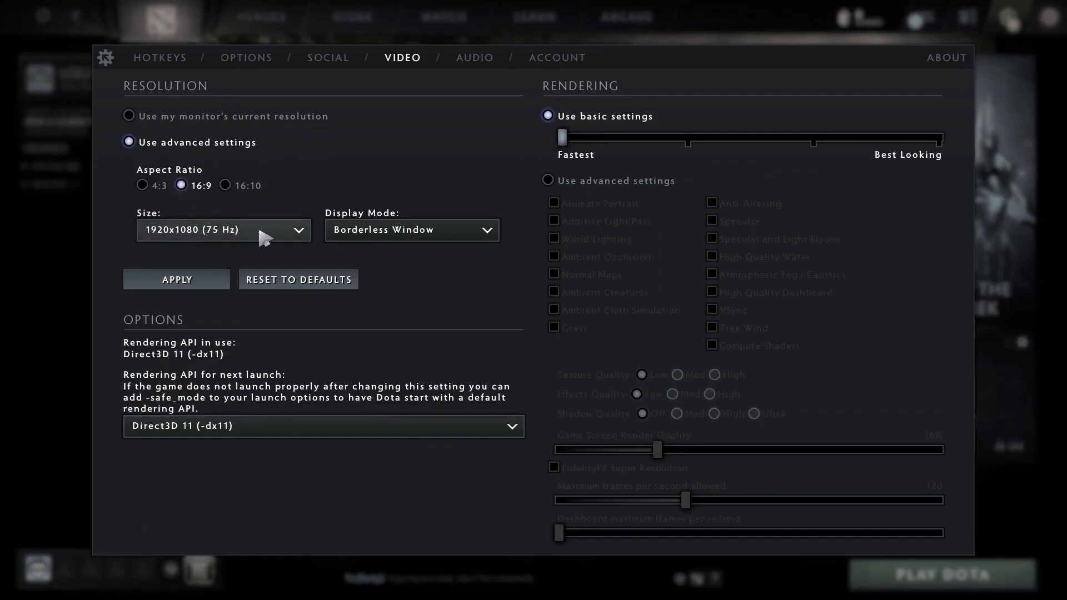
mouse_move(394, 217)
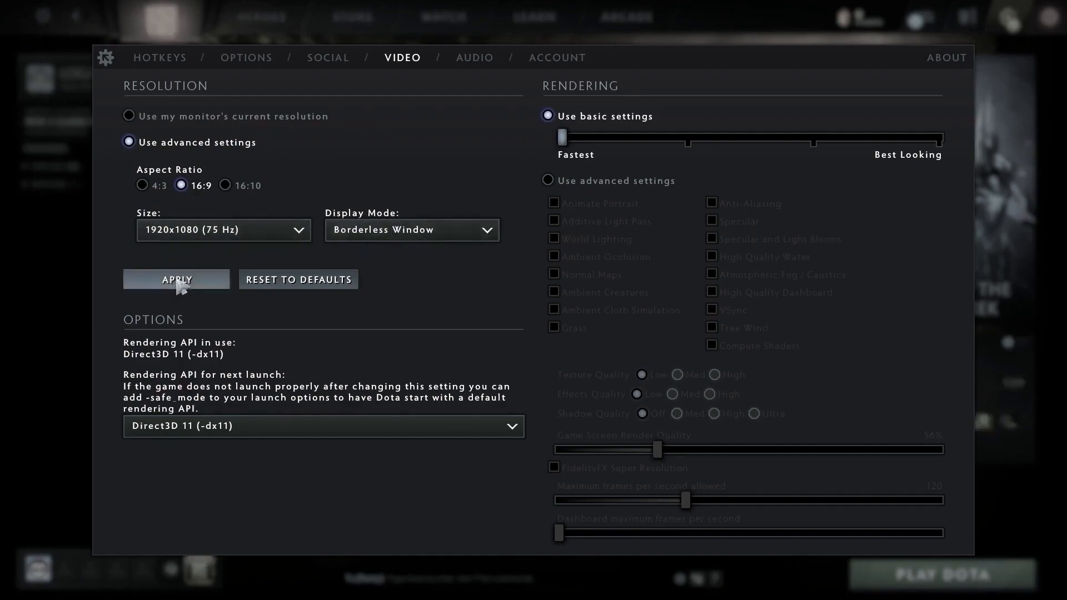
left_click(548, 180)
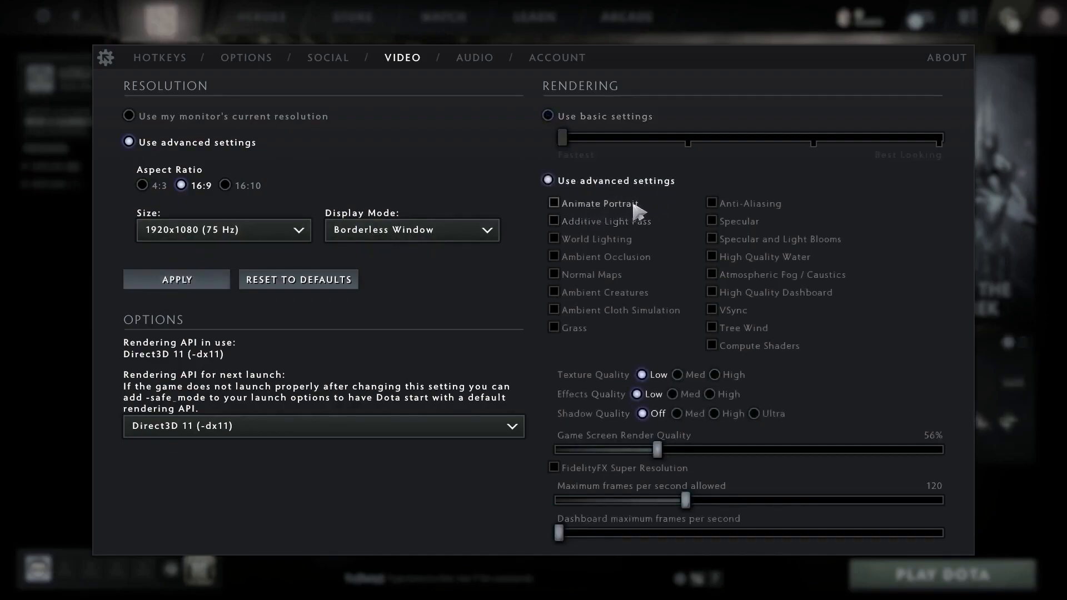
mouse_move(568, 232)
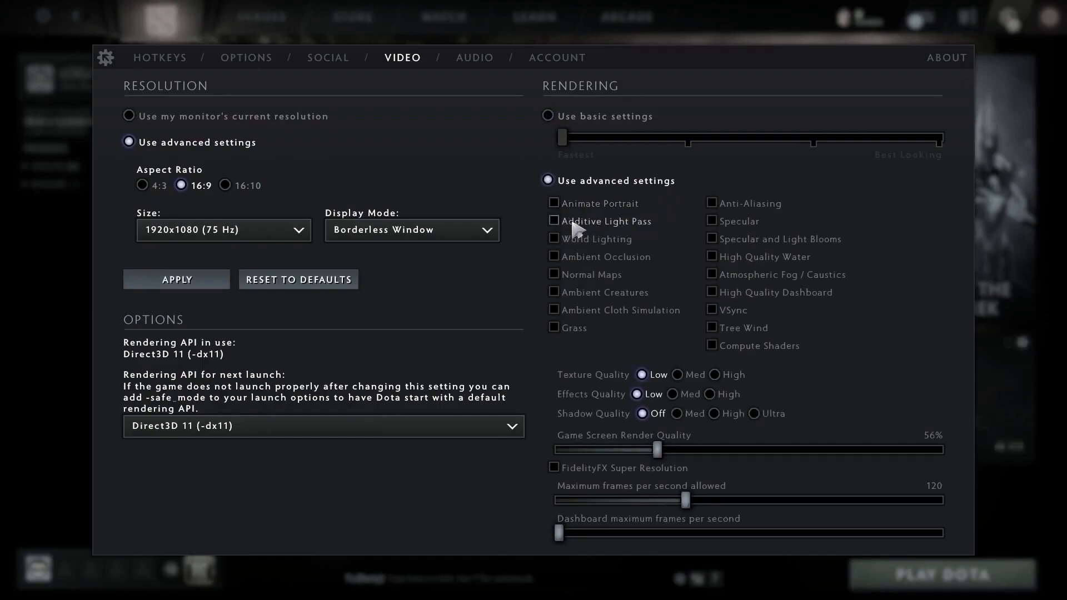
mouse_move(638, 250)
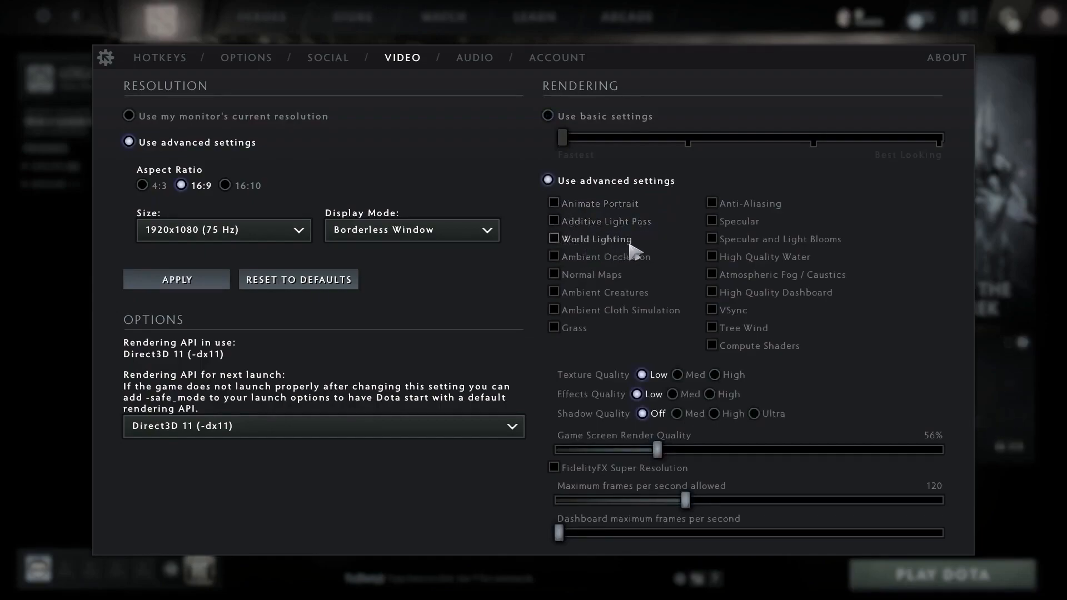
mouse_move(561, 268)
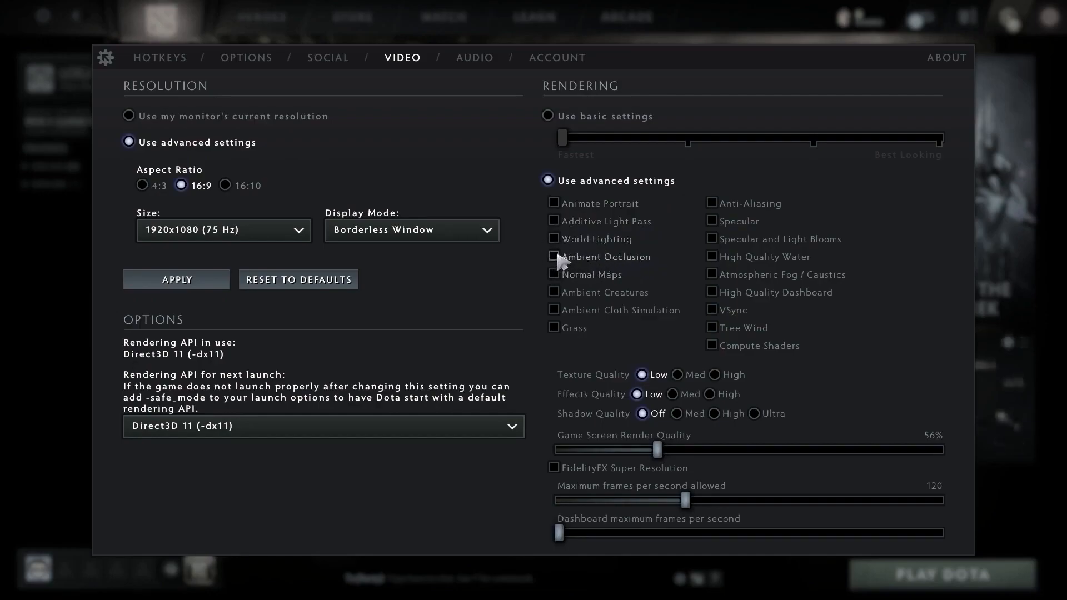
mouse_move(559, 280)
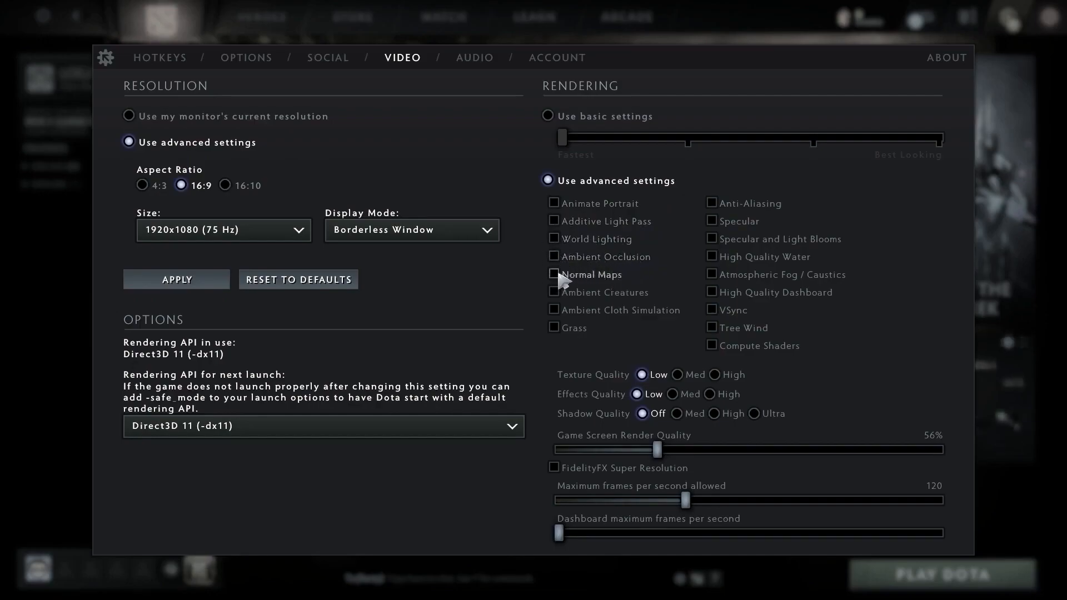
mouse_move(651, 301)
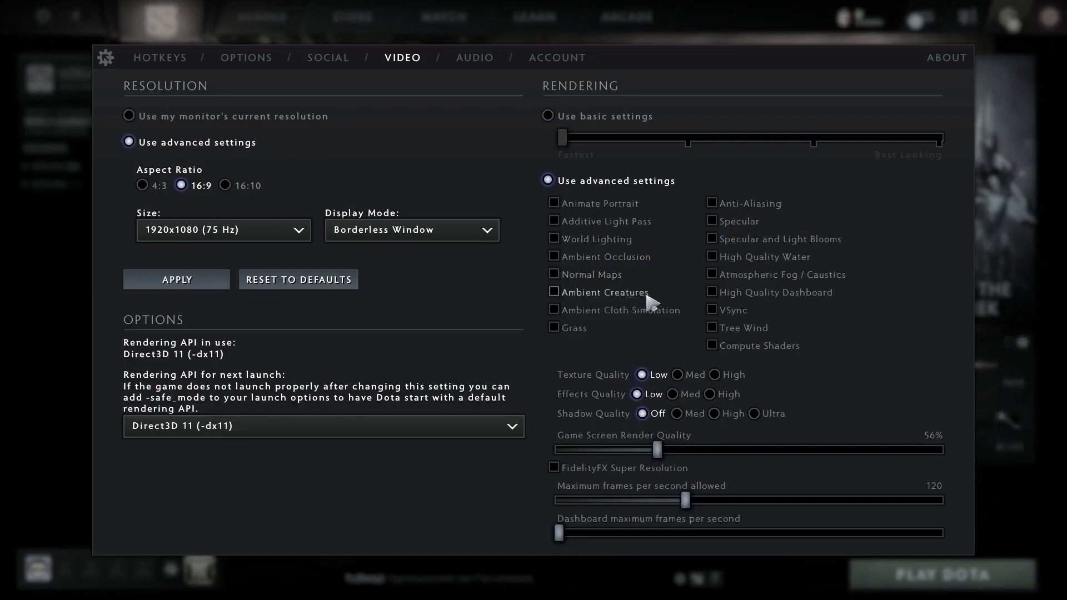
mouse_move(614, 323)
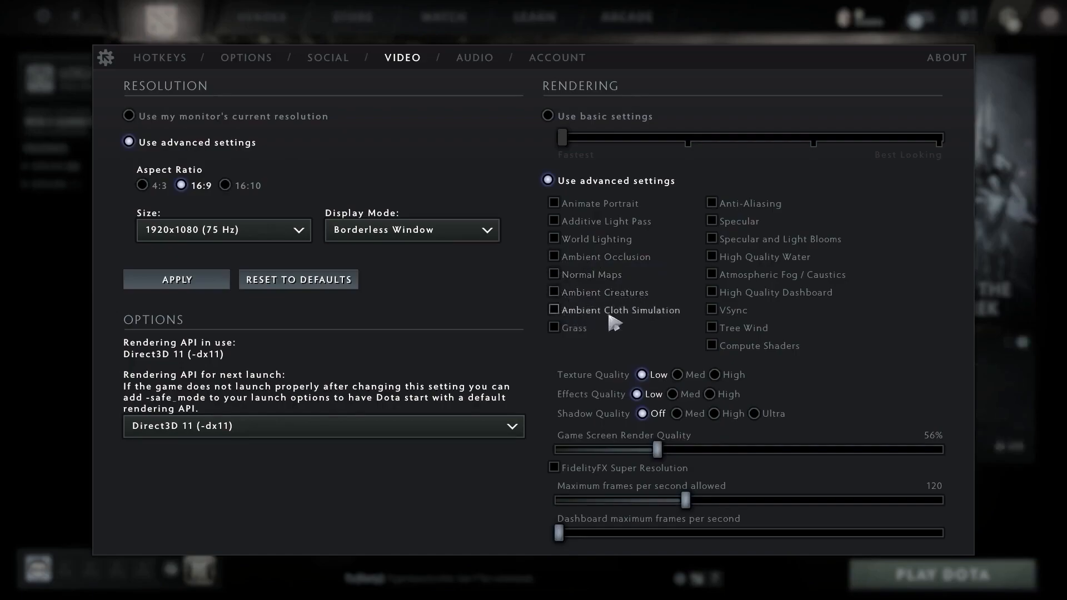
mouse_move(560, 313)
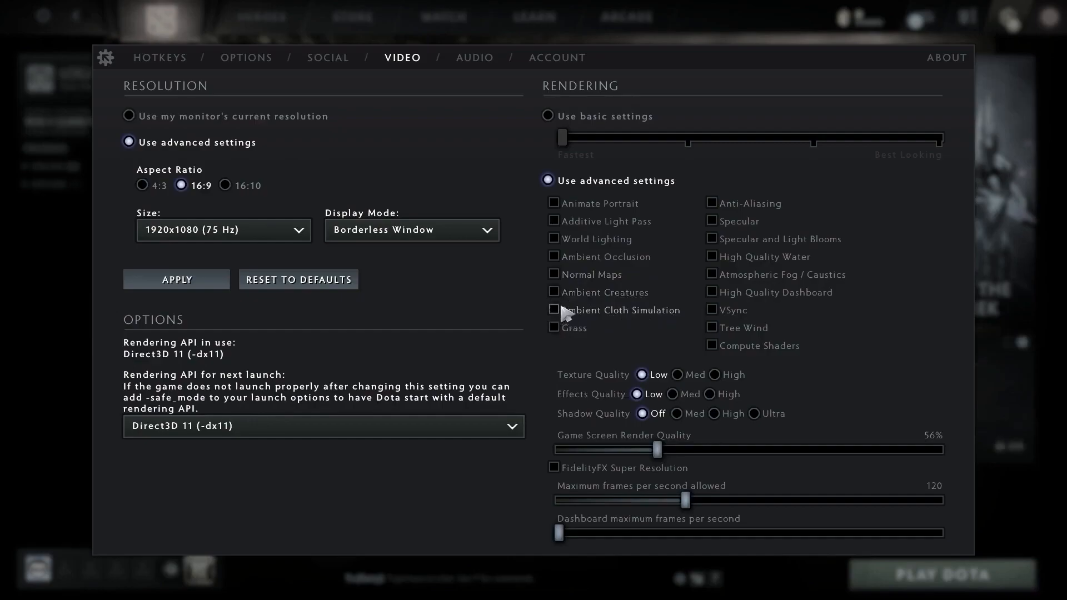
mouse_move(563, 329)
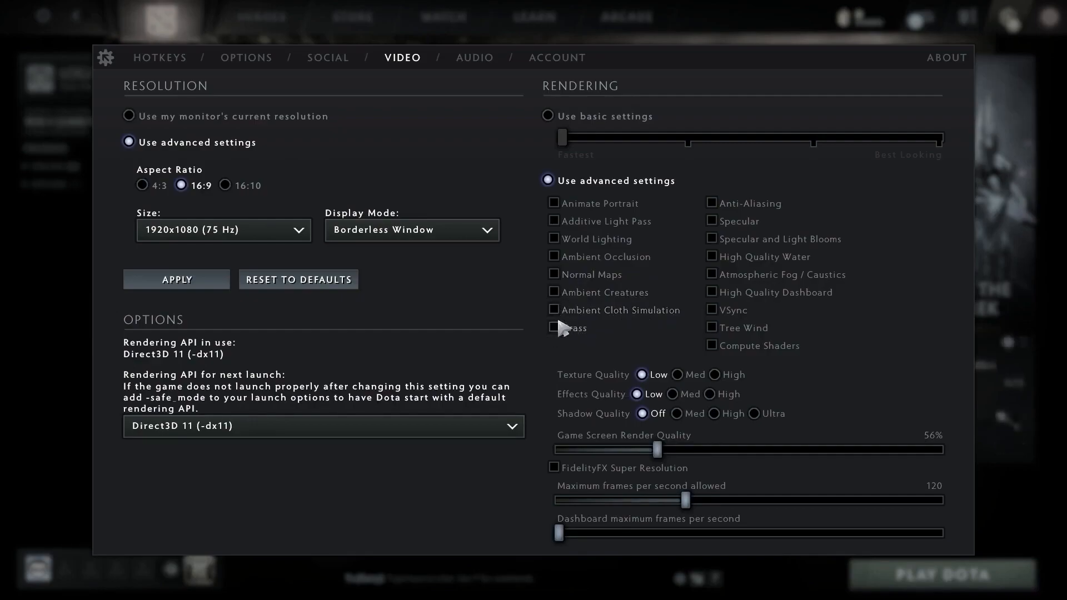
mouse_move(723, 217)
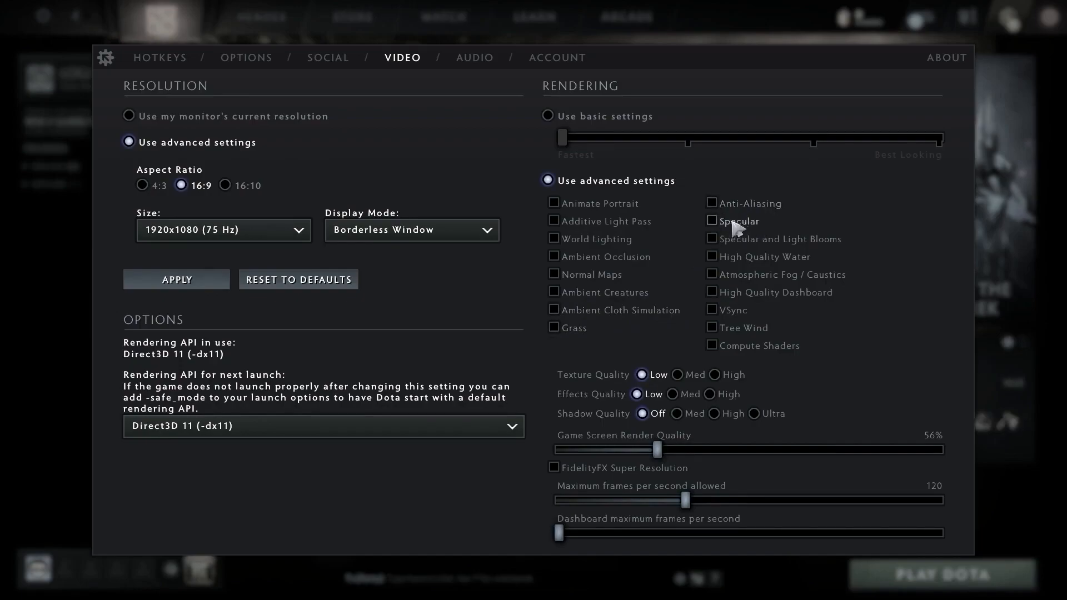
mouse_move(828, 247)
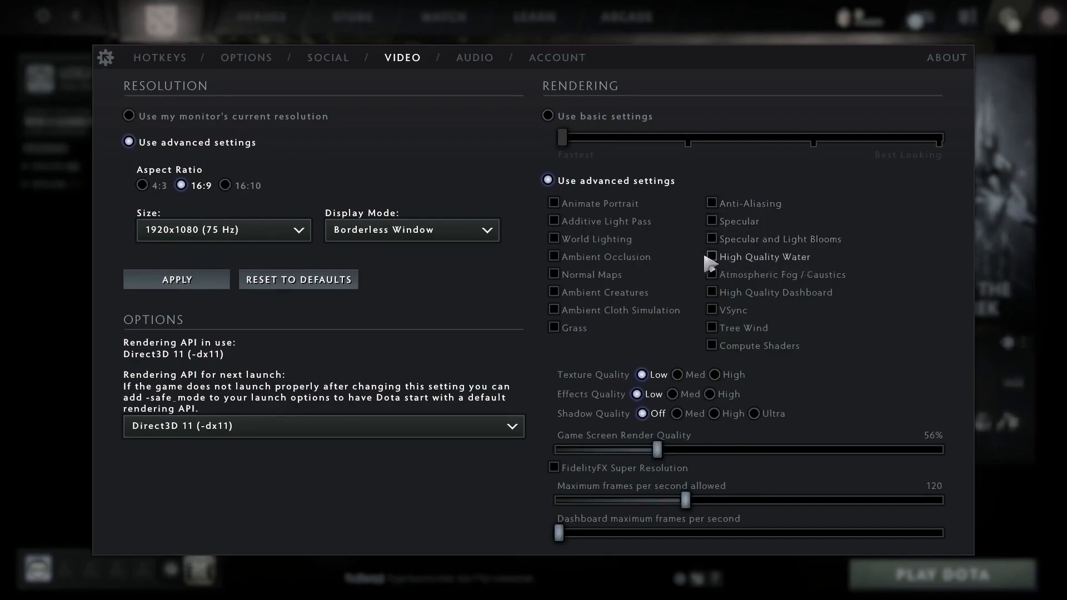
mouse_move(850, 285)
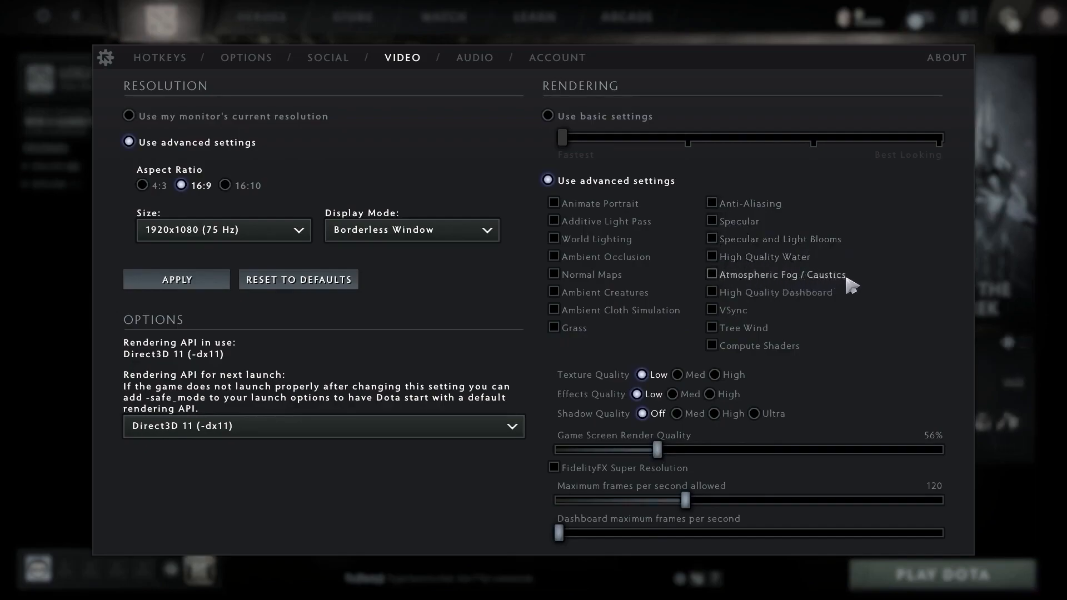
mouse_move(785, 301)
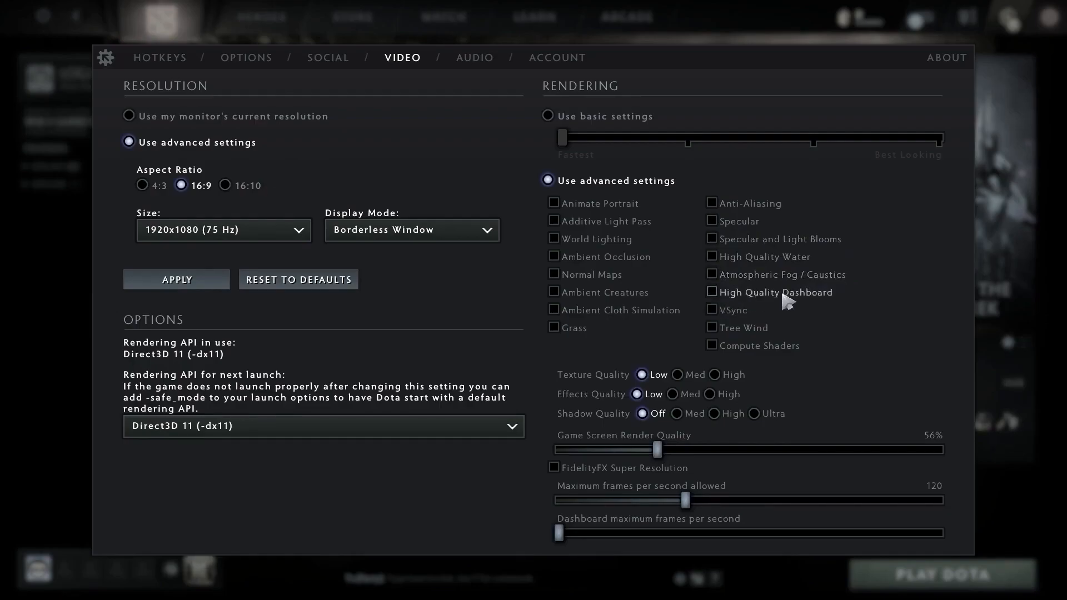
mouse_move(720, 316)
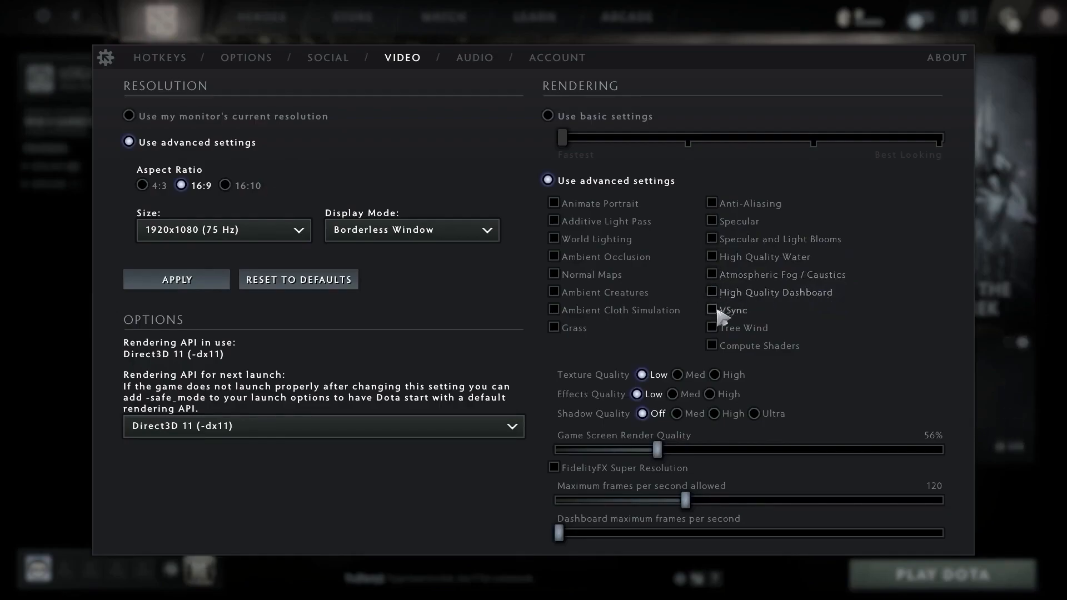
mouse_move(721, 335)
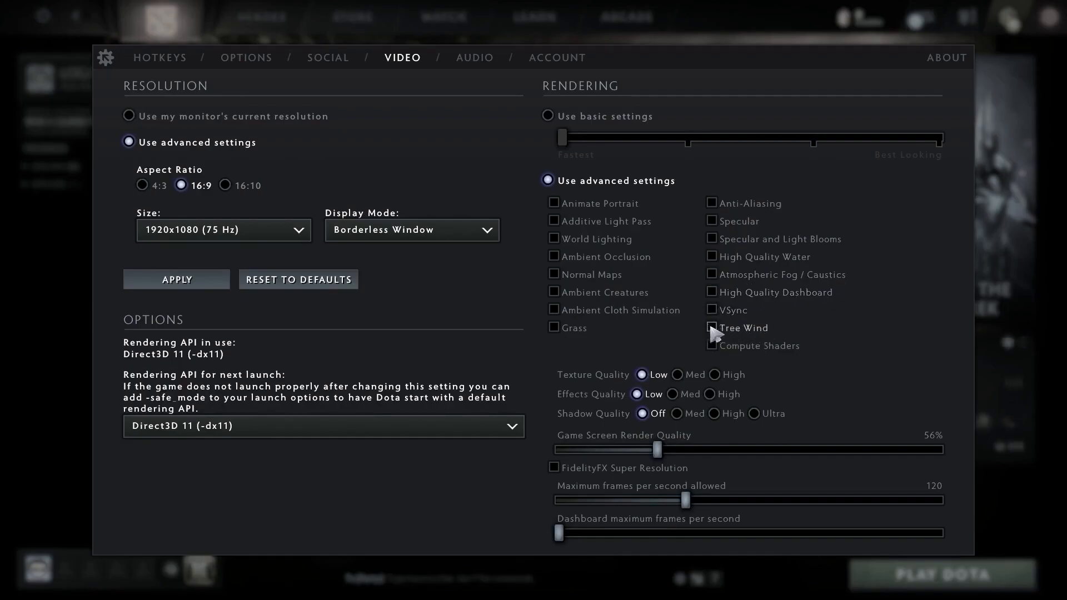
mouse_move(713, 345)
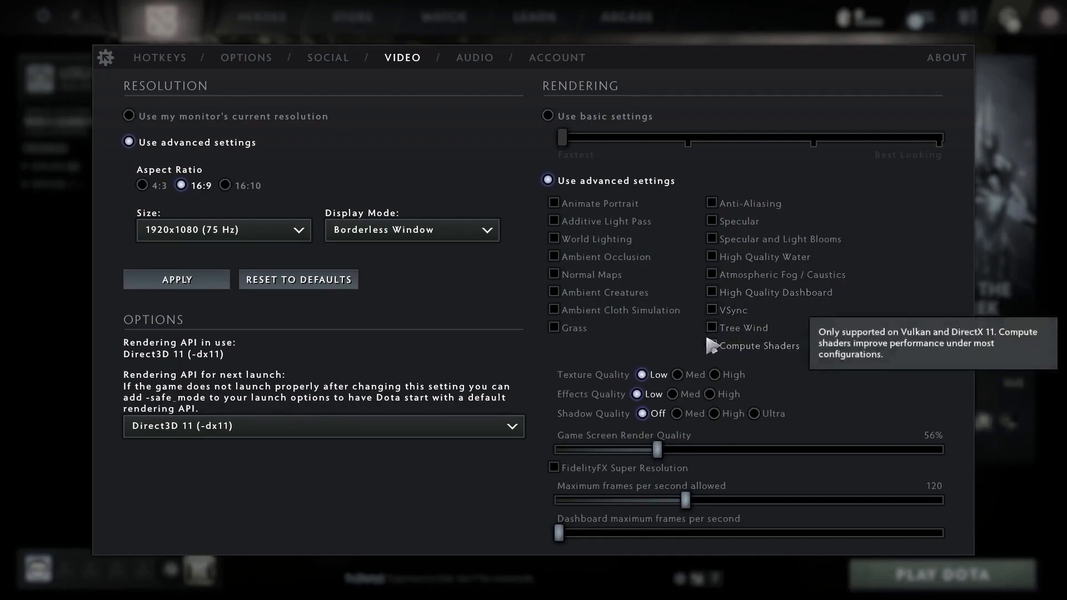
mouse_move(653, 379)
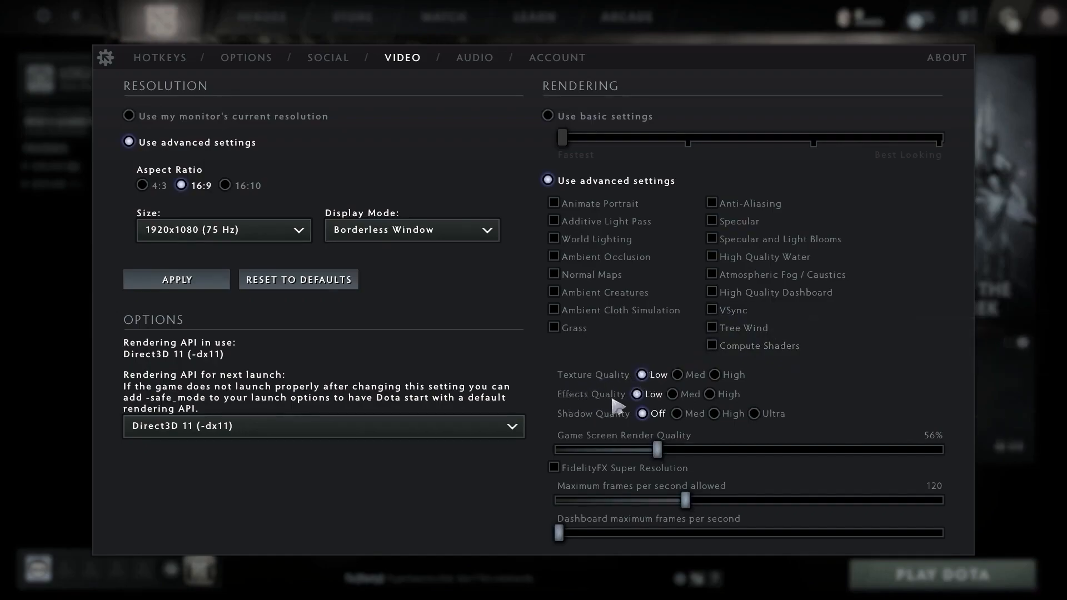
mouse_move(575, 419)
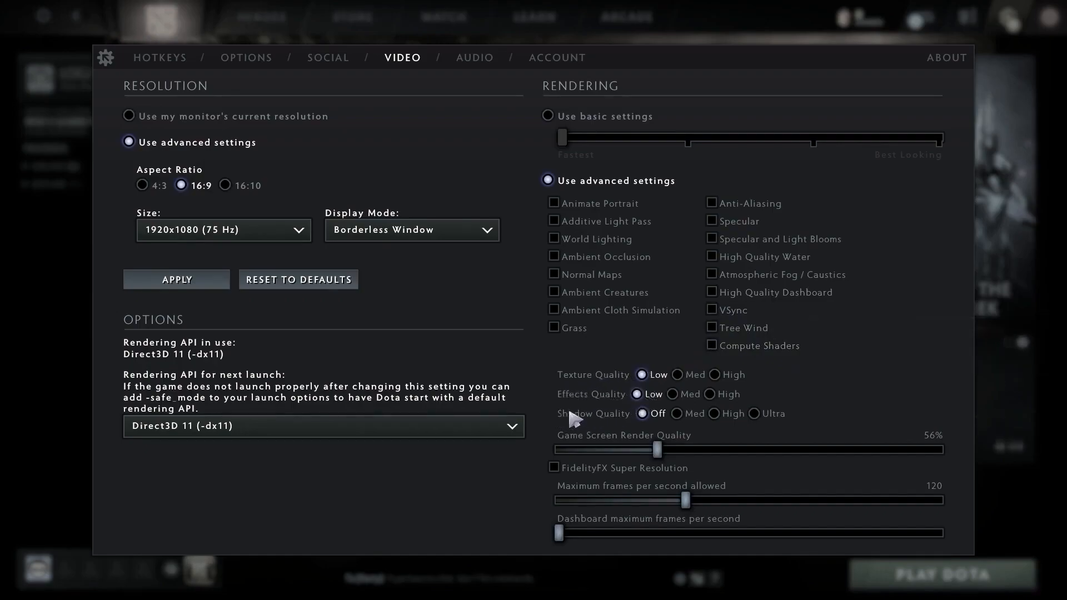
mouse_move(562, 442)
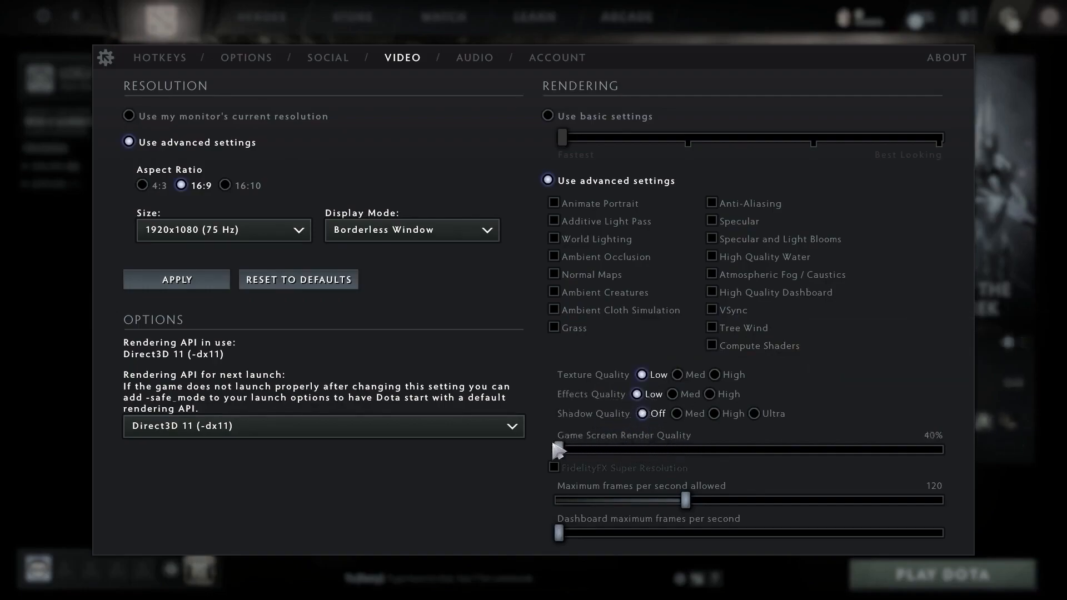
mouse_move(567, 495)
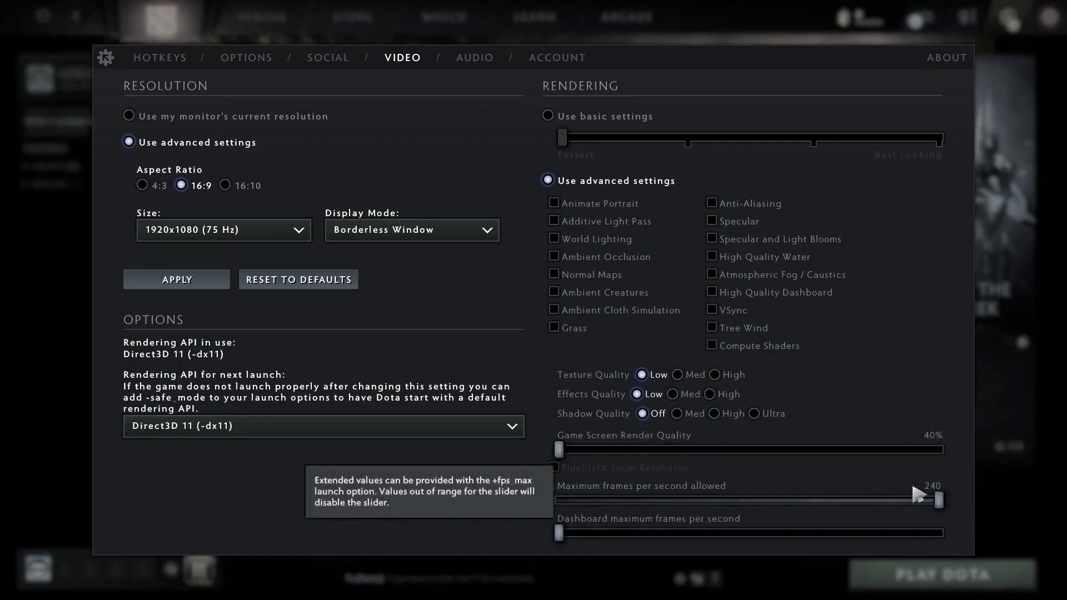
mouse_move(715, 529)
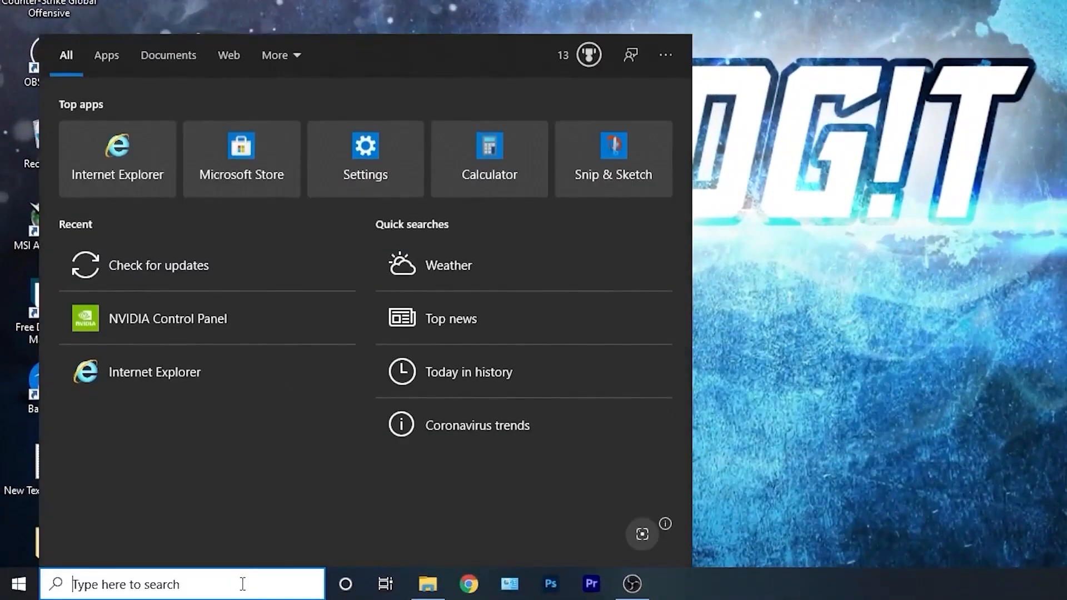
Search for cmd and launch Command Prompt as administrator.
type("cmd")
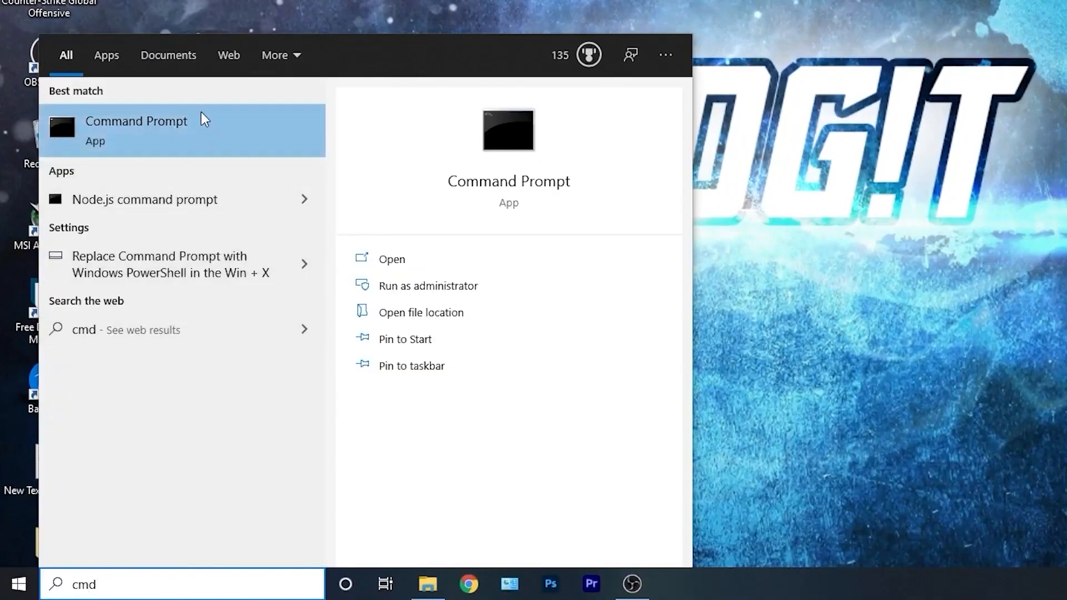
right_click(135, 129)
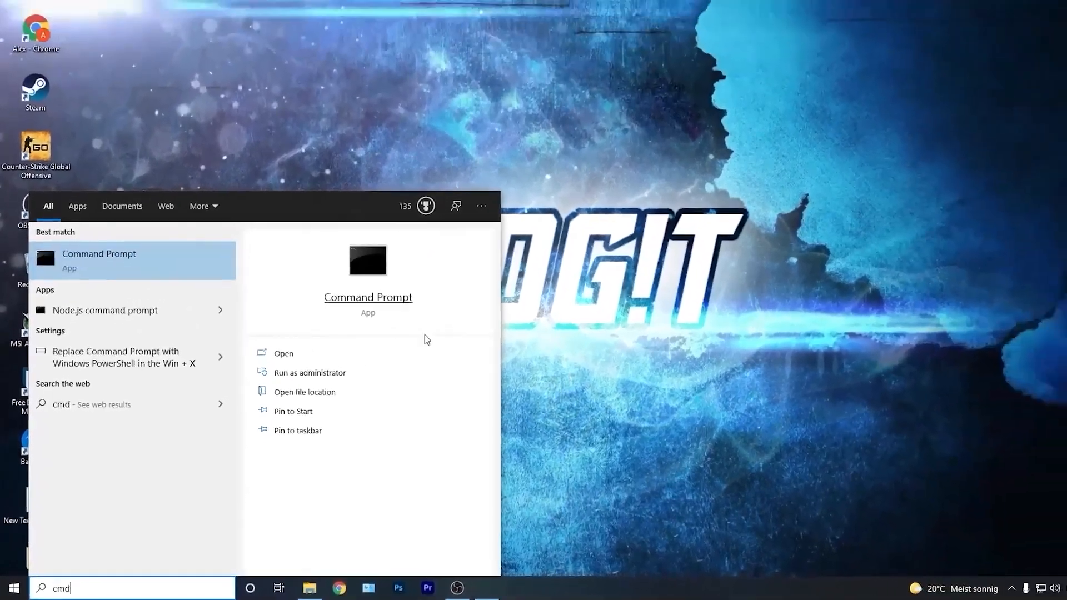
left_click(309, 372)
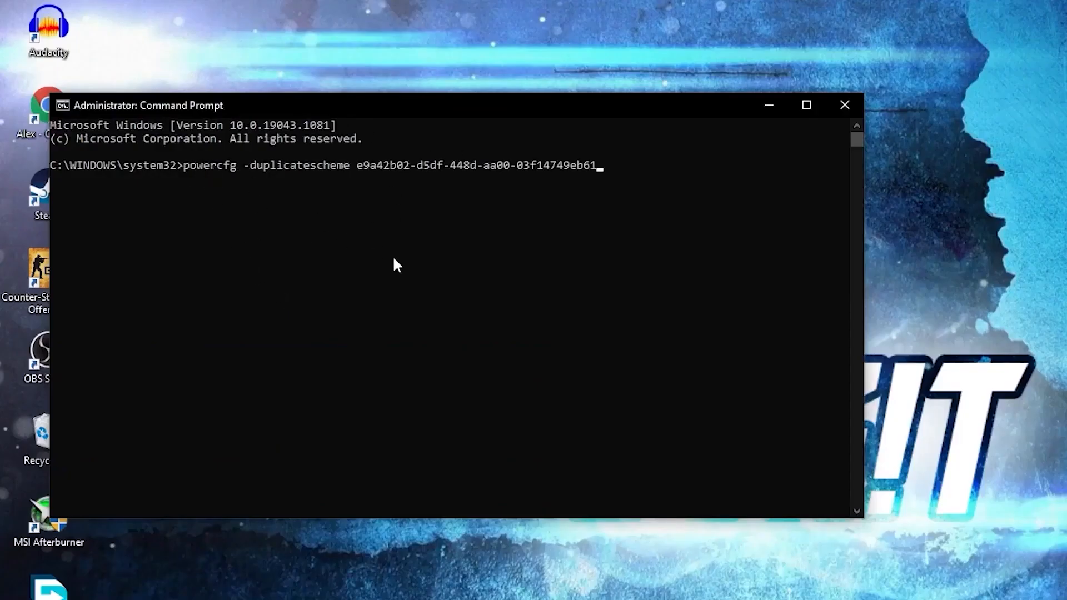
Run powercfg -duplicatescheme e9a42b02-d5df-448d-aa00-03f14749eb61 to create the Ultimate Performance plan.
key("Return")
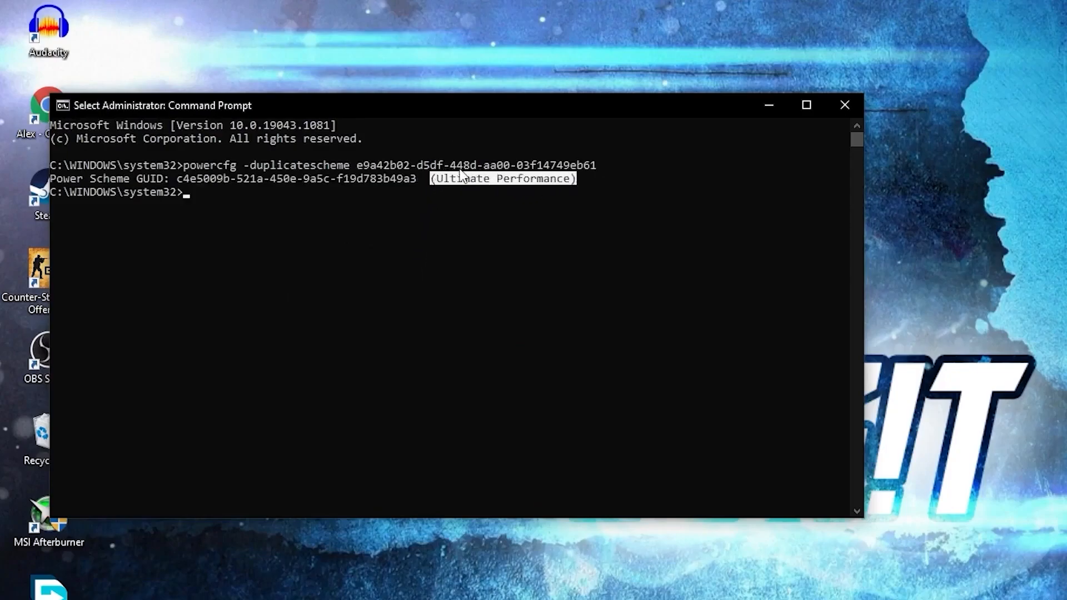
mouse_move(846, 167)
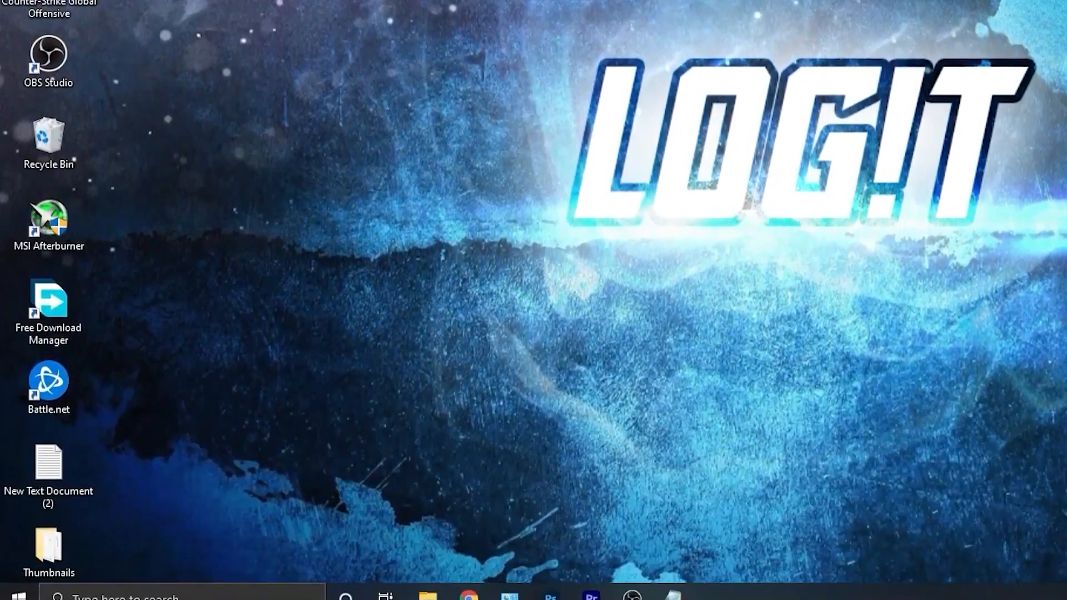
From 'choose a power plan', activate the last Ultimate Performance plan in Power Options.
type("choose")
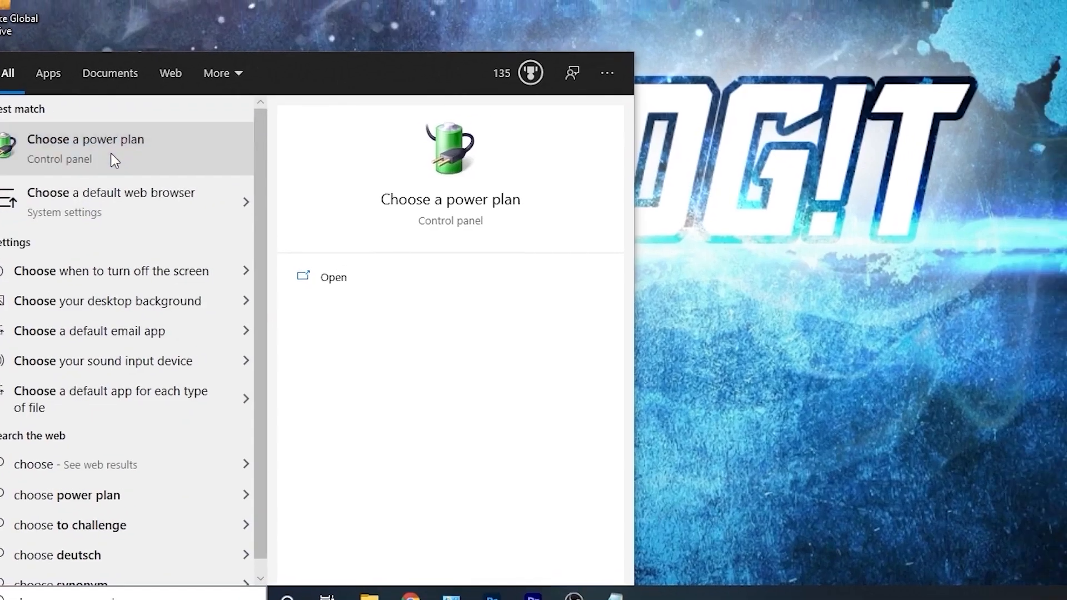
left_click(332, 276)
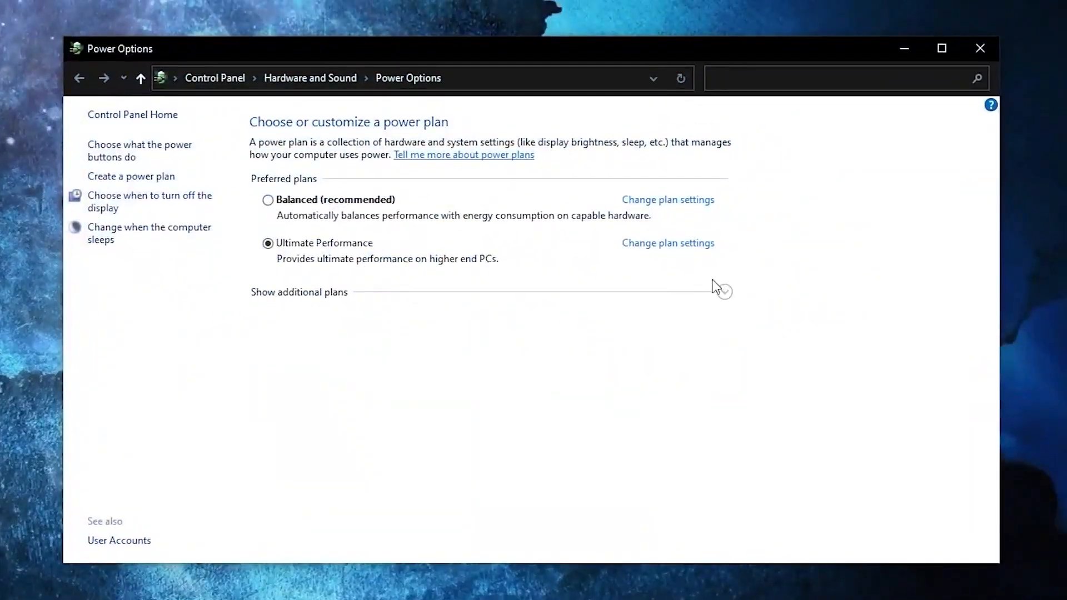
scroll("down", 3)
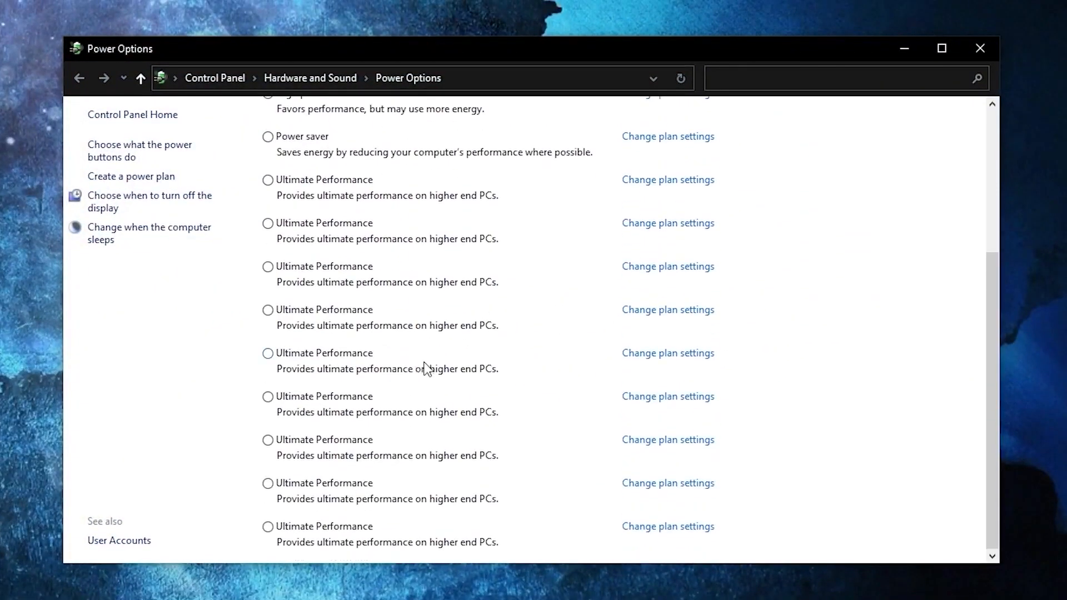
left_click(268, 525)
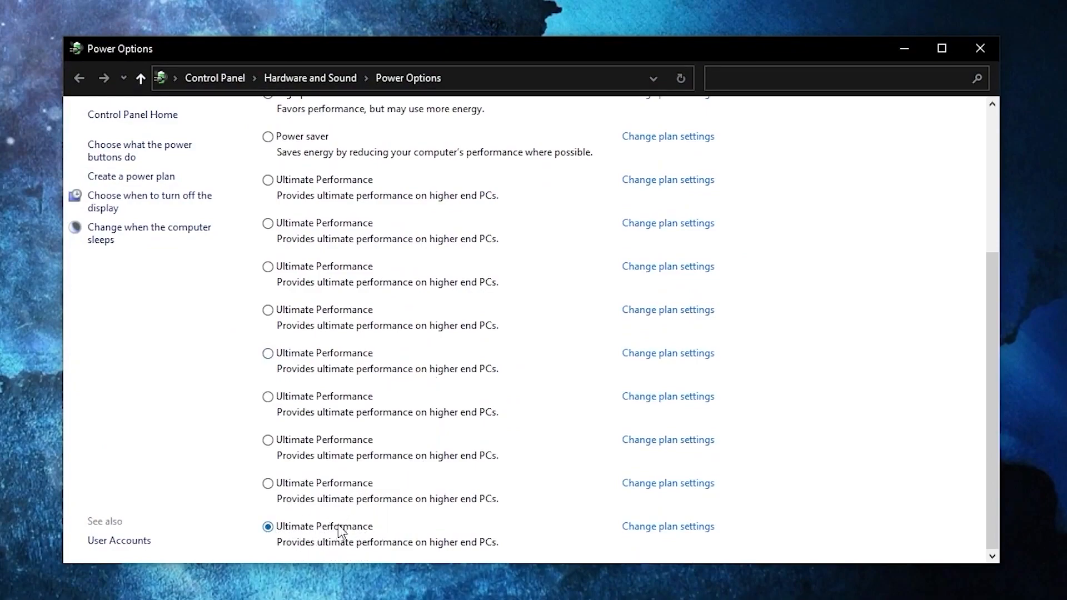
Reach the System Properties Advanced tab via This PC > Properties > Advanced system settings.
type("this pc")
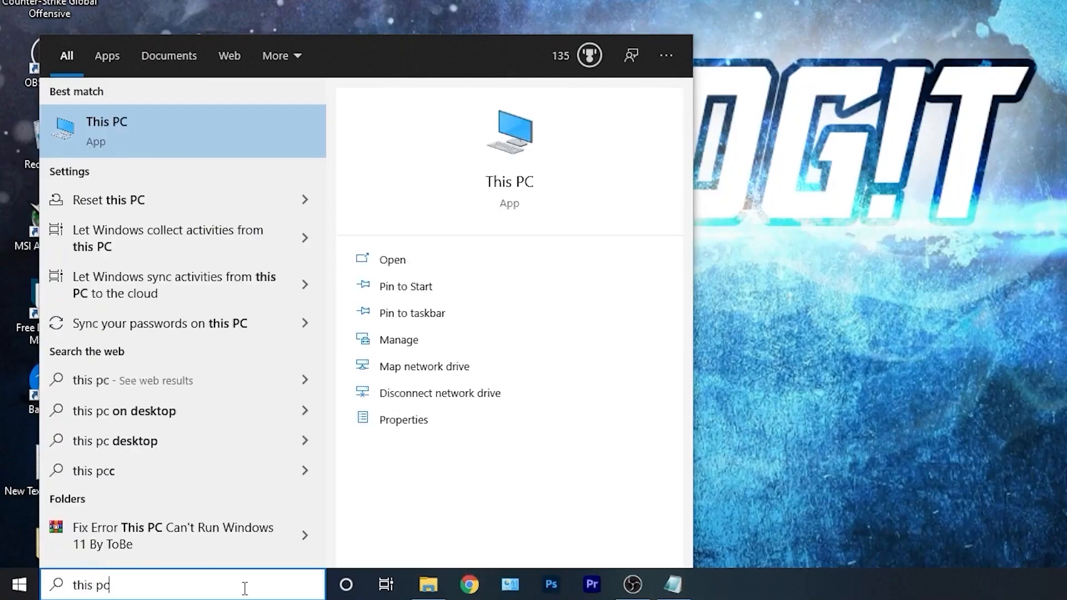
right_click(106, 131)
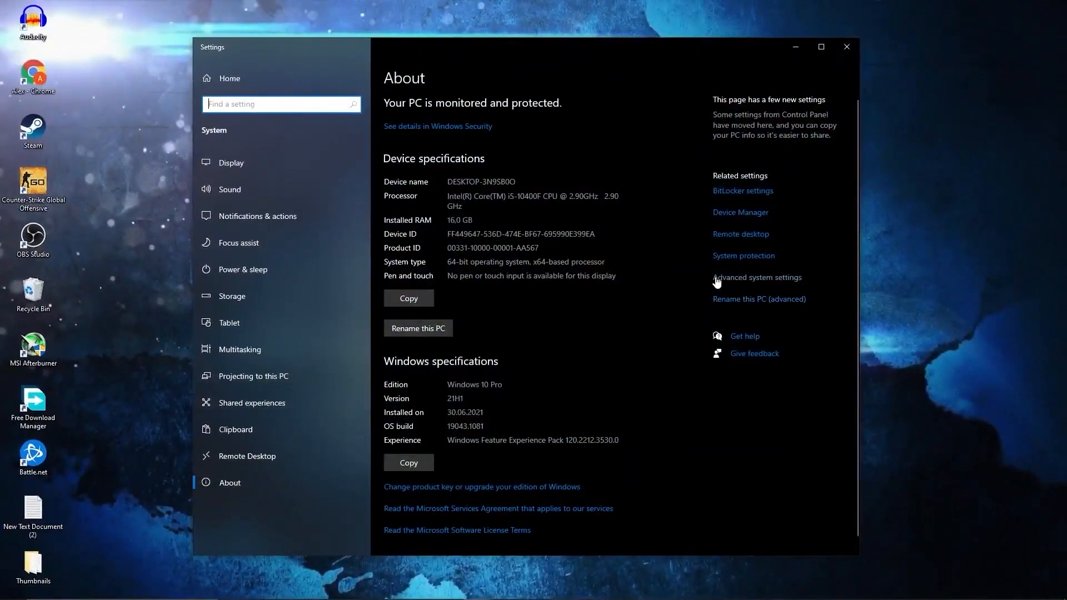
mouse_move(738, 281)
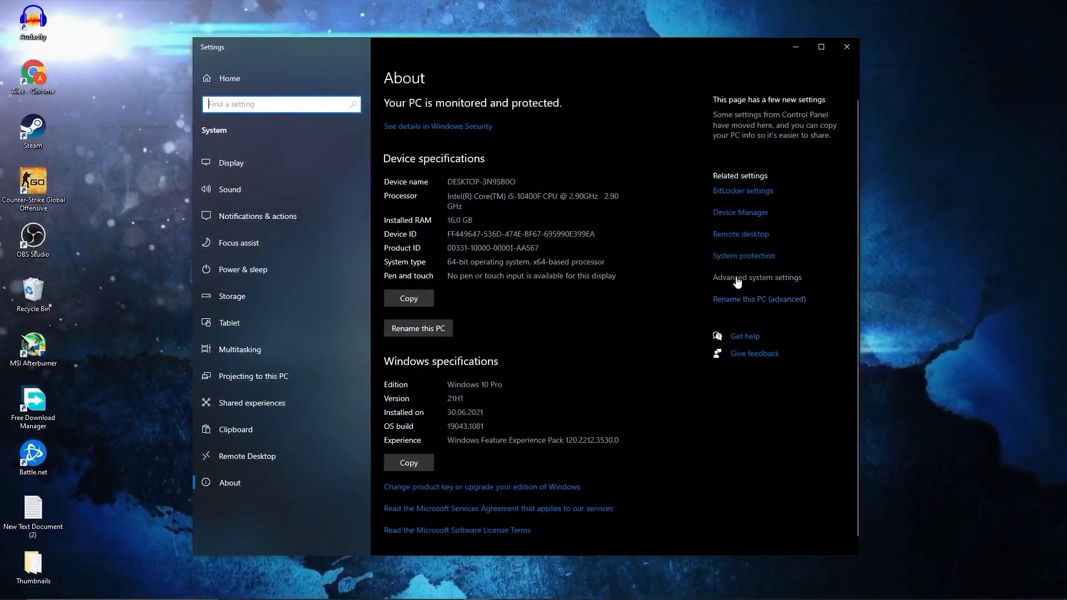
left_click(756, 276)
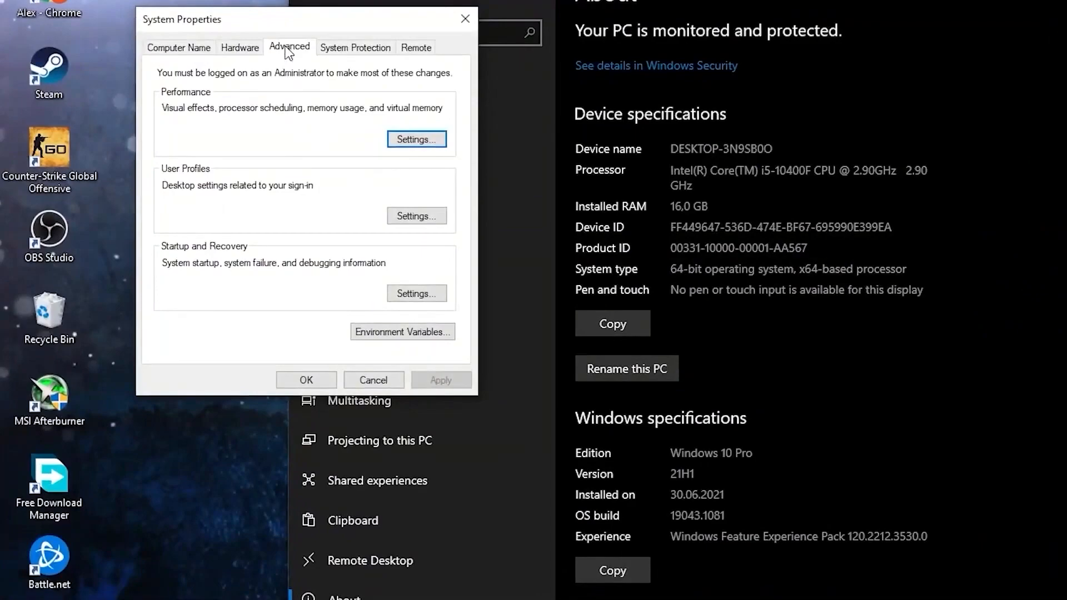
mouse_move(156, 101)
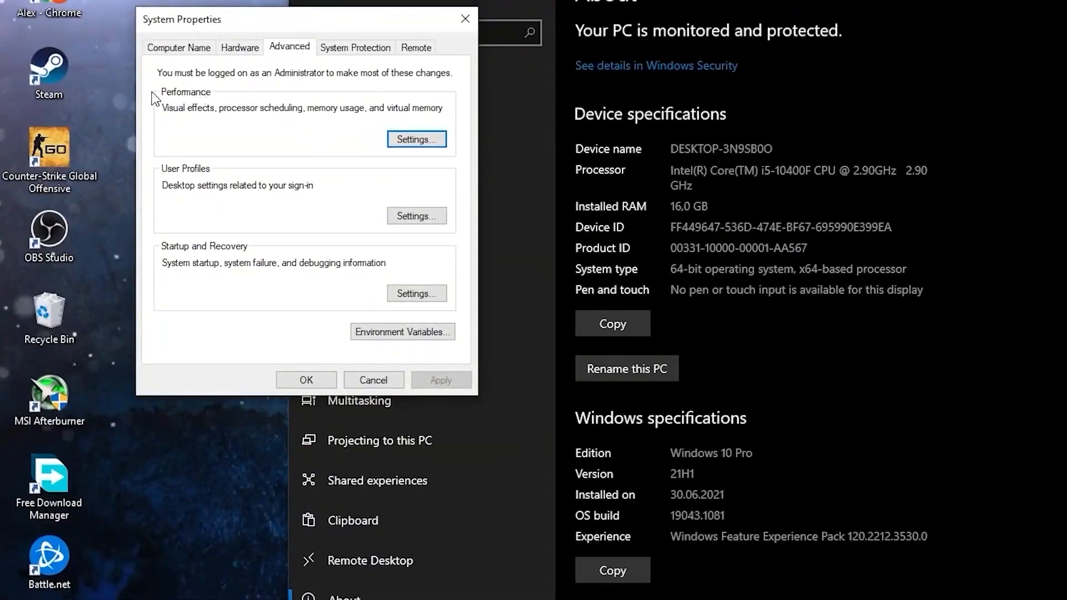
mouse_move(415, 139)
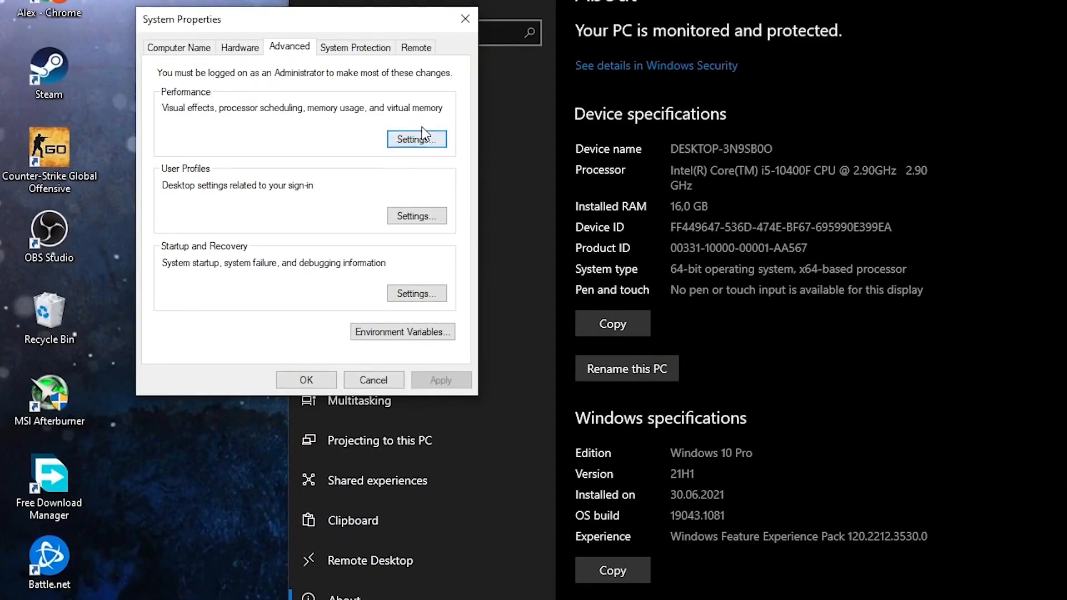
Set Windows visual effects to 'Adjust for best performance' and apply it.
left_click(417, 139)
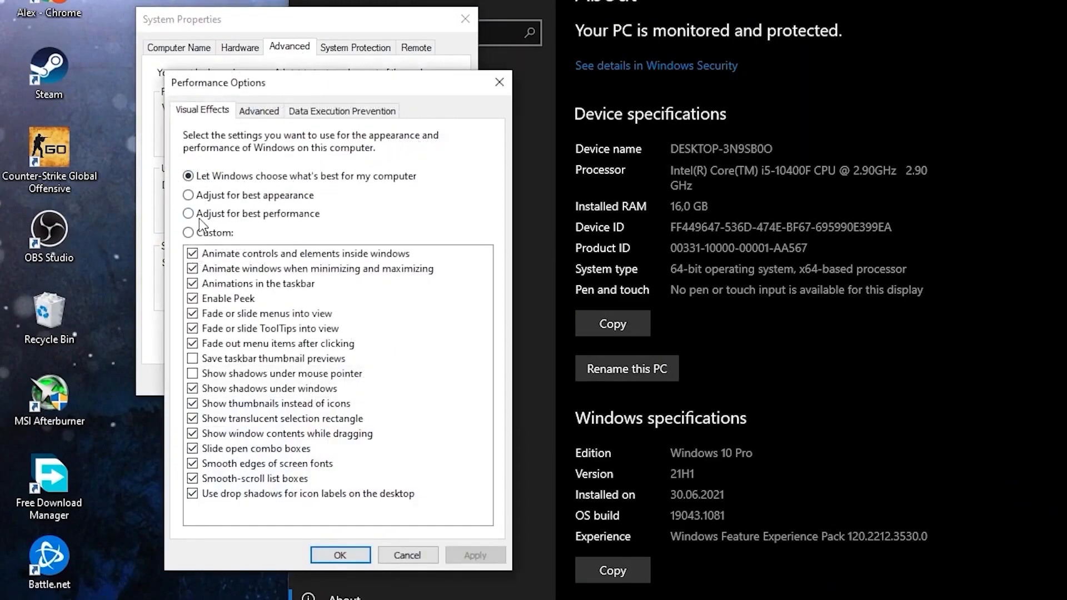
left_click(188, 214)
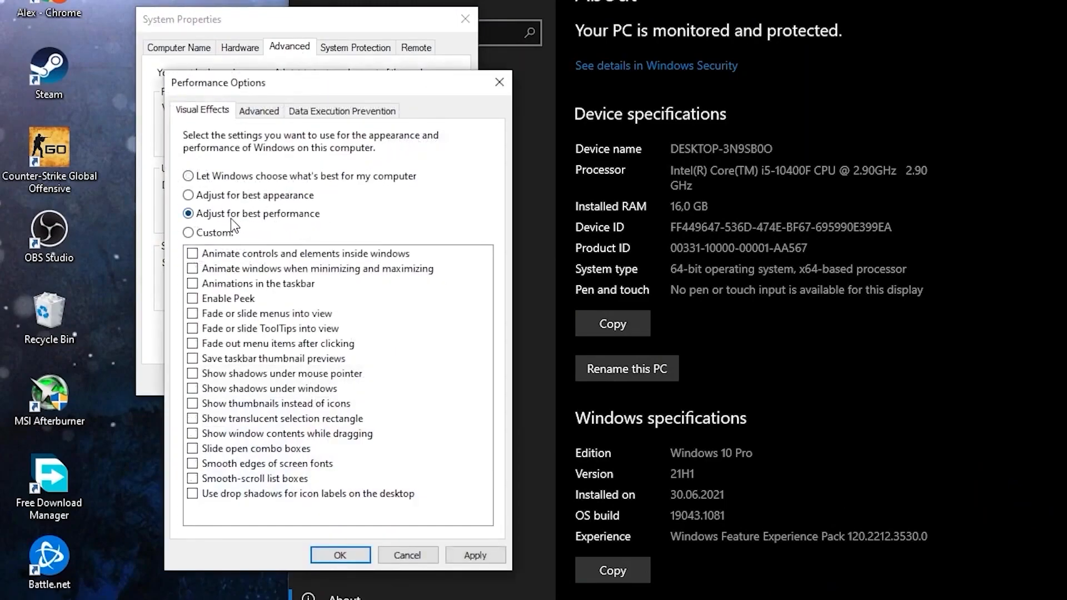
left_click(475, 555)
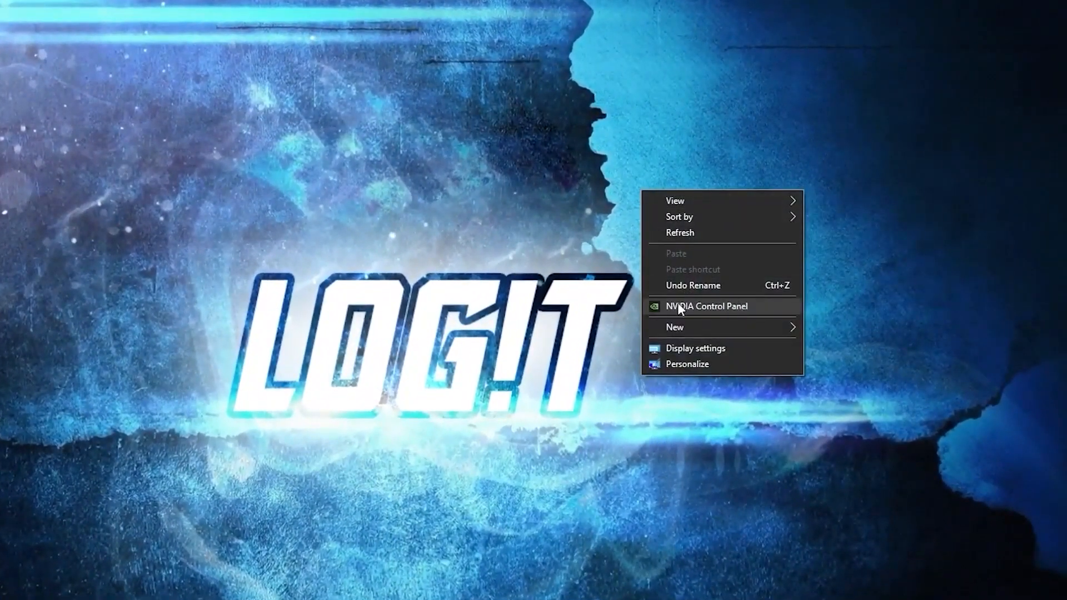
Launch NVIDIA Control Panel, choose advanced 3D image settings and go to Manage 3D settings.
left_click(707, 305)
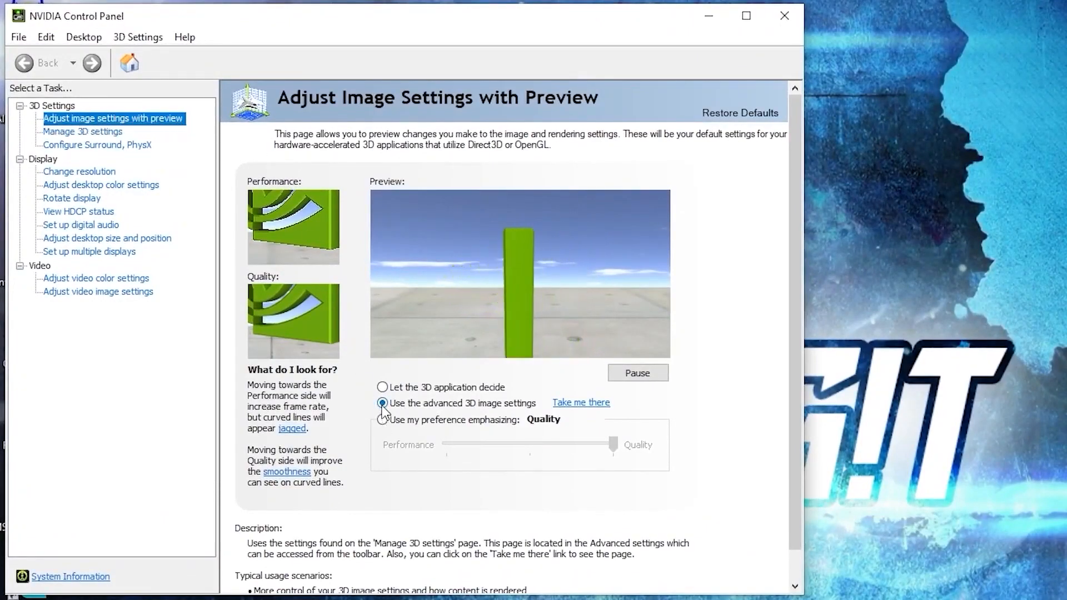
left_click(381, 403)
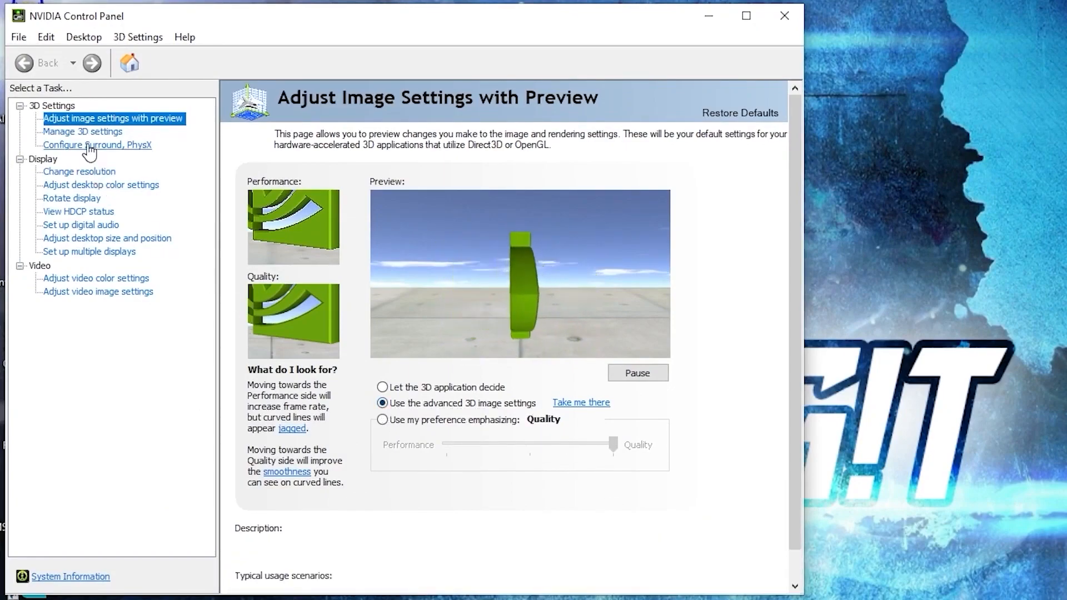
left_click(82, 131)
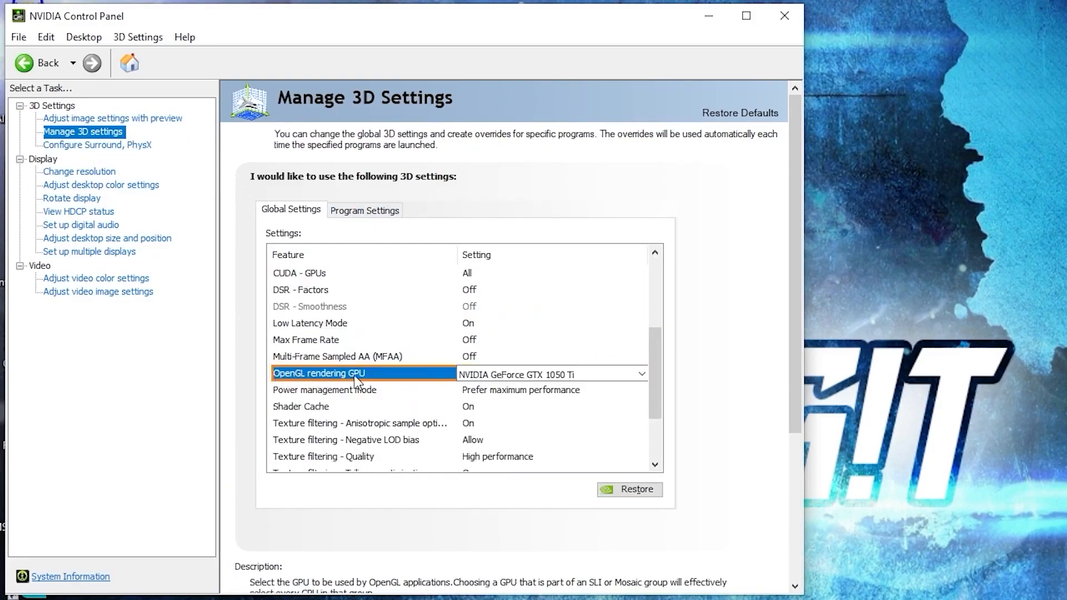
mouse_move(573, 382)
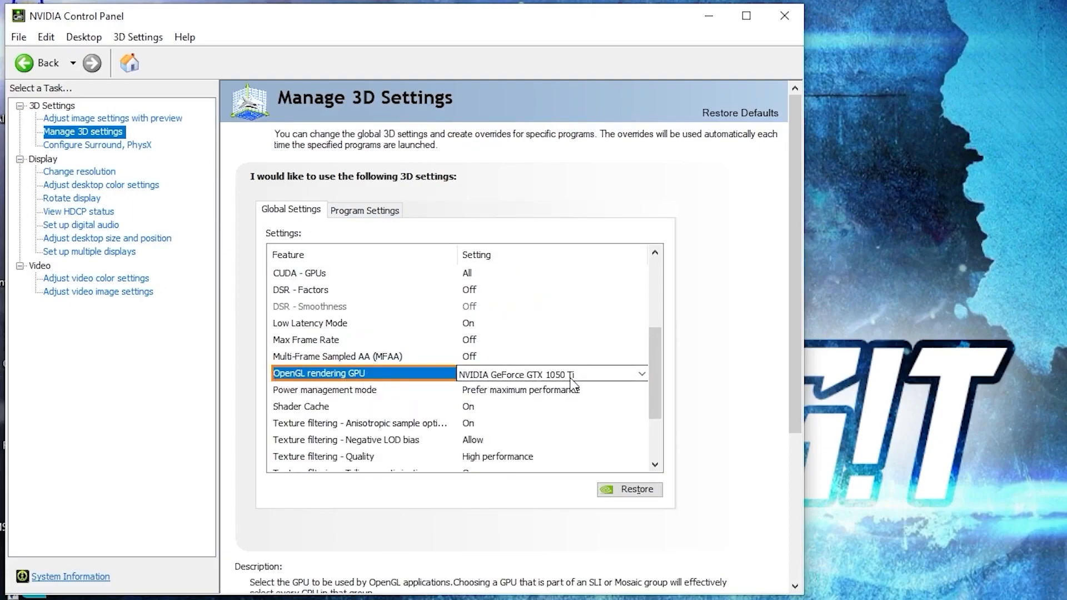
Set OpenGL GPU to GTX 1050 Ti, texture filtering to High performance and threaded optimization On.
left_click(324, 390)
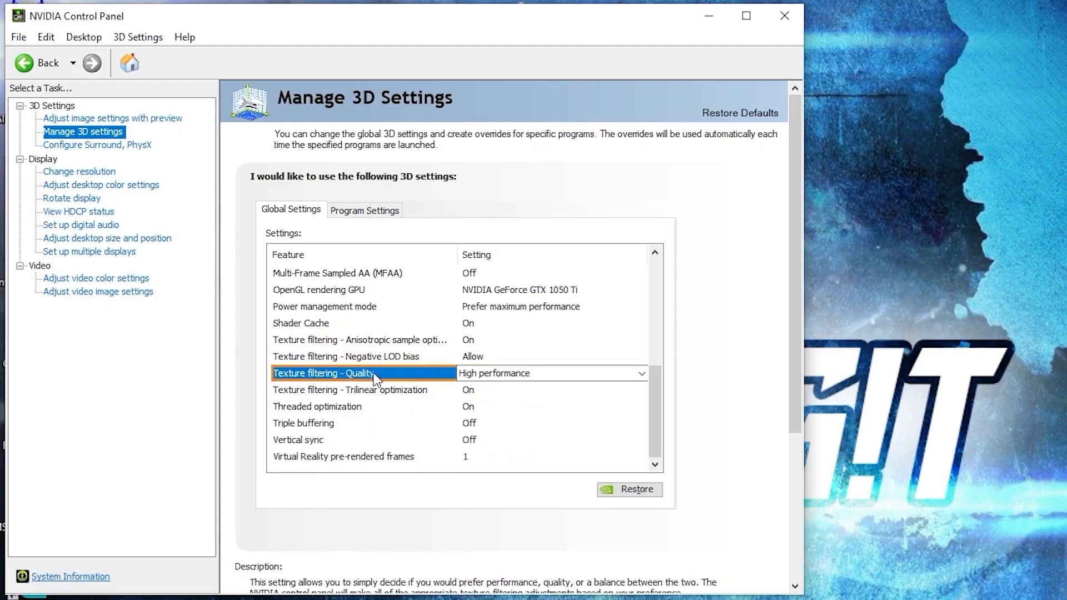
mouse_move(536, 382)
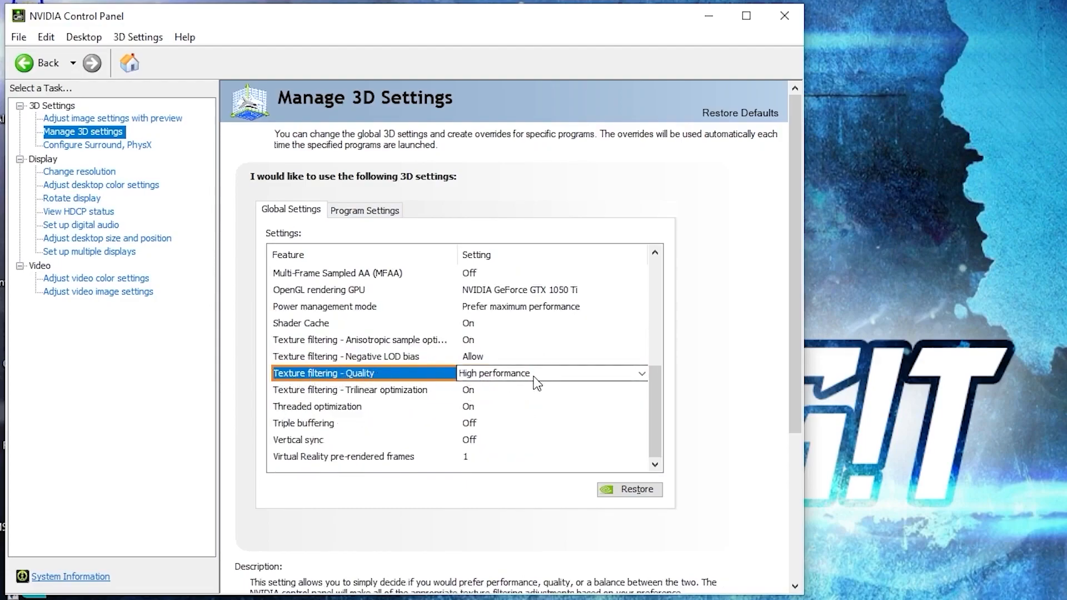
left_click(316, 407)
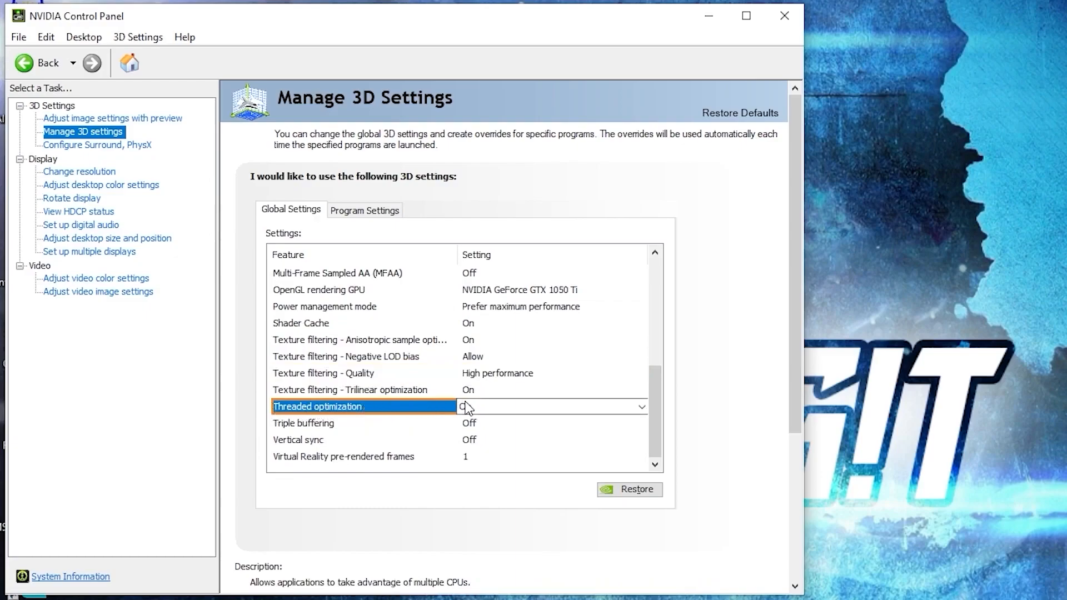
left_click(306, 440)
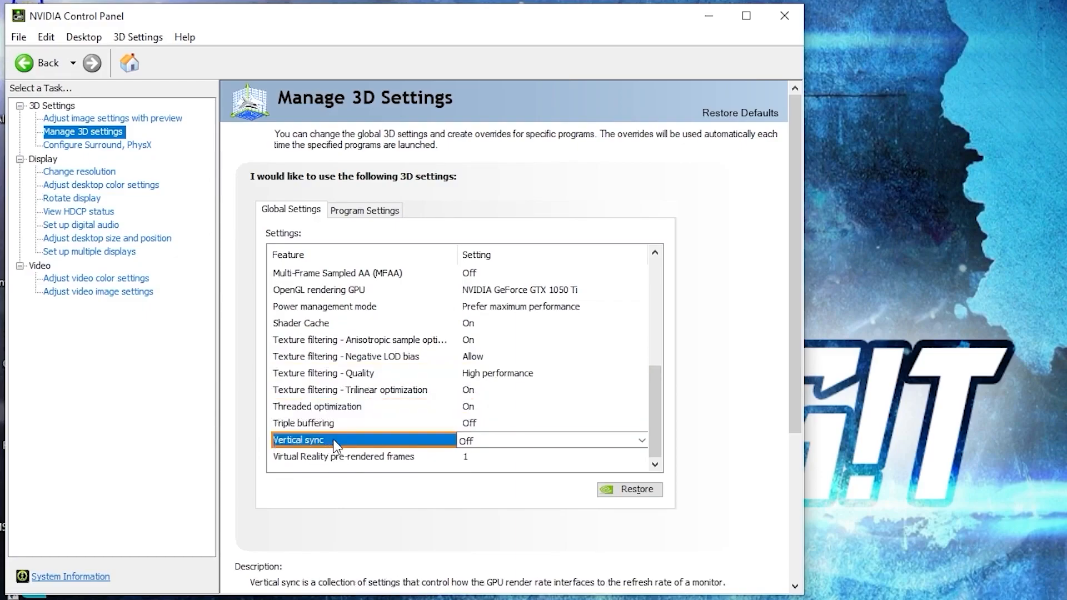
mouse_move(662, 563)
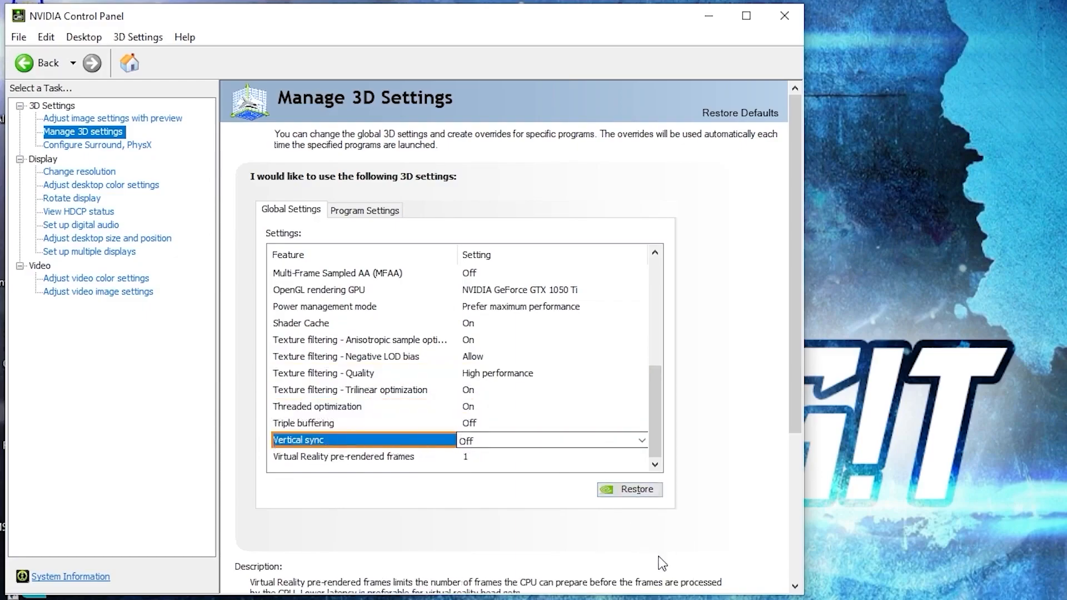
Show the Adjust Desktop Color Settings page down to Digital vibrance for the Acer KG271.
left_click(100, 184)
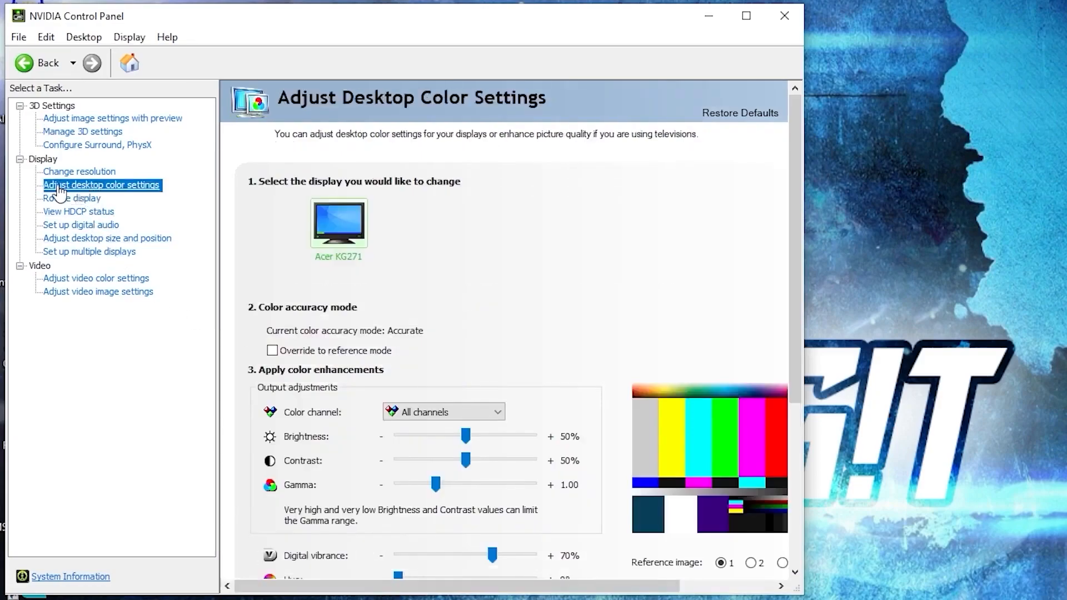
mouse_move(182, 206)
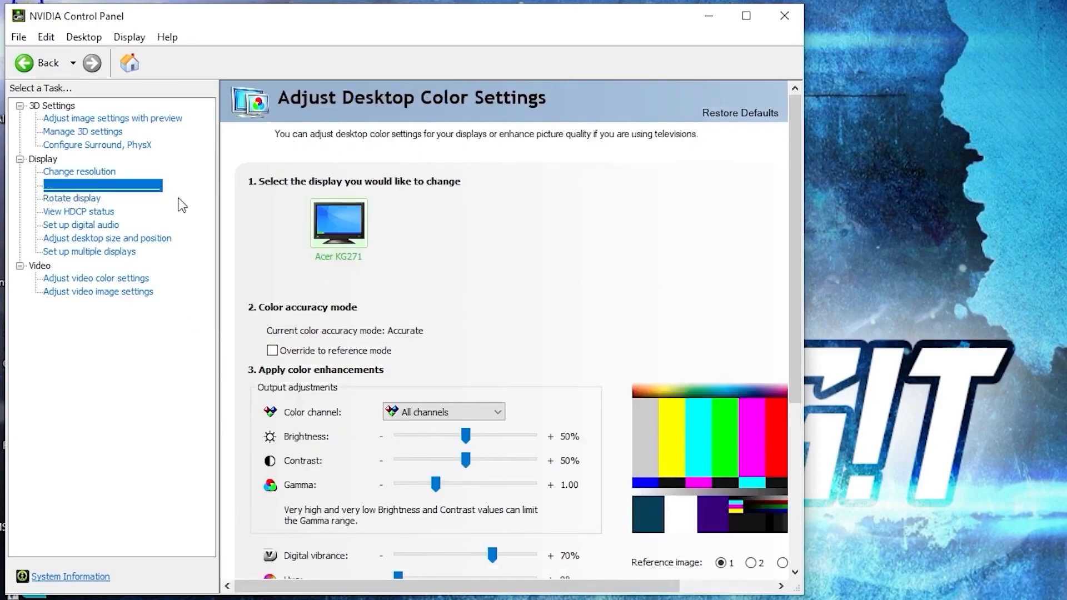
scroll("down", 3)
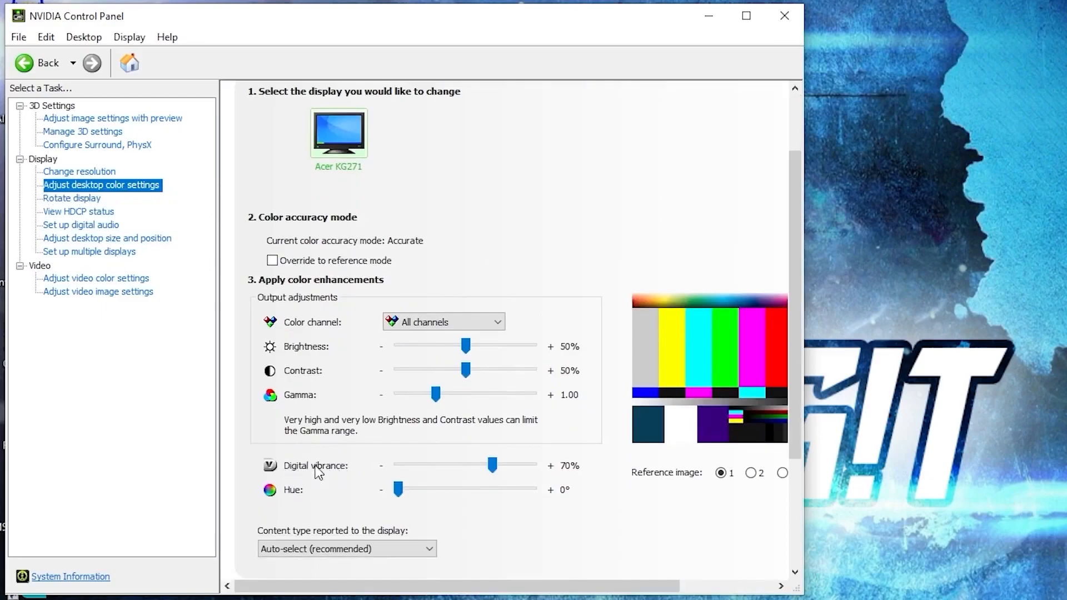